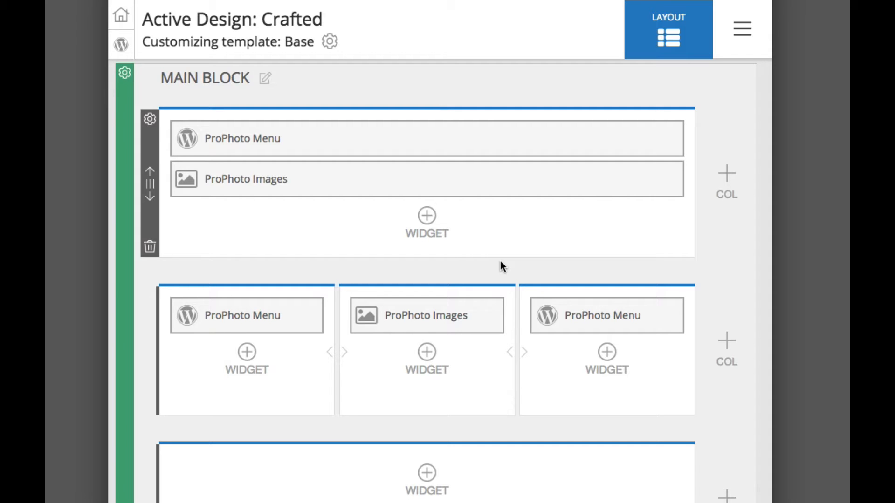
{"action": "mouse_move", "coordinate": [736, 73]}
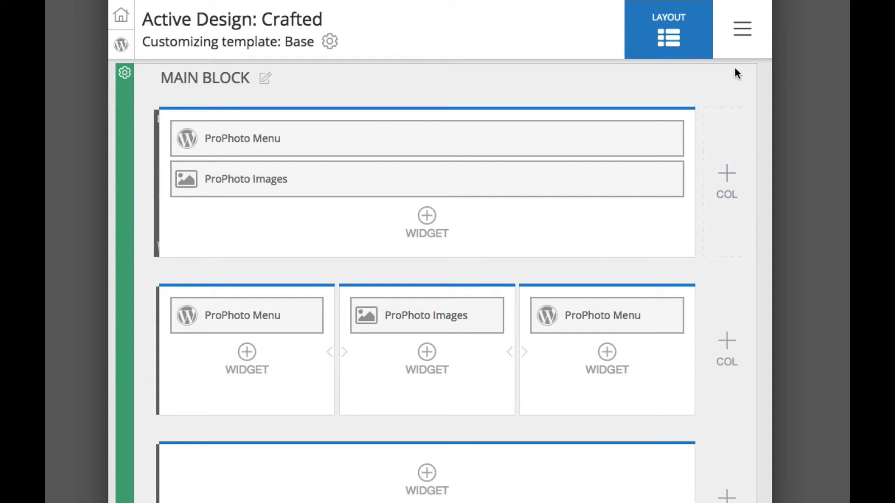
Reveal the customizer's section list (Layout, Menus, Background, Fonts).
{"action": "left_click", "coordinate": [741, 29]}
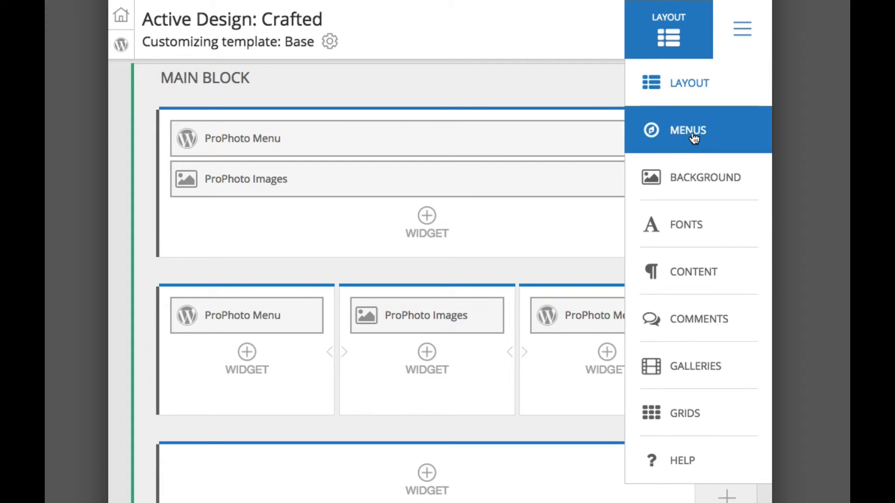
Enter the Menus section showing the Default Base structure and Menu Item Library.
{"action": "left_click", "coordinate": [687, 131]}
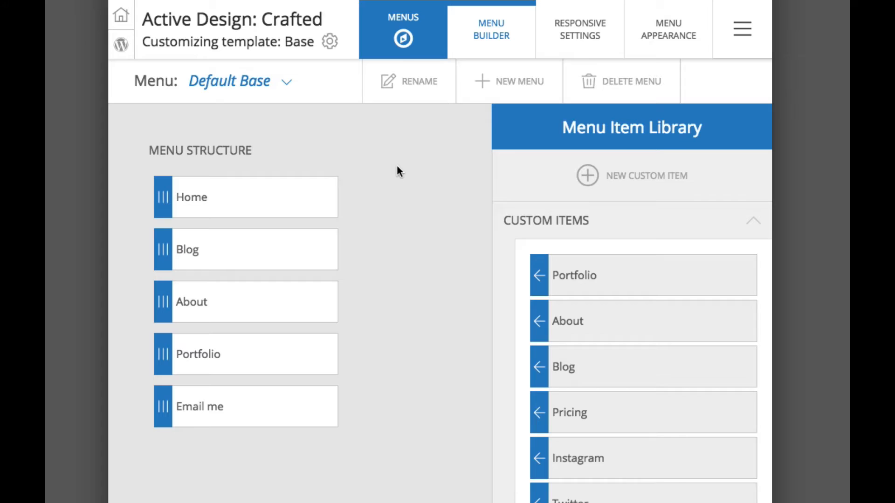
{"action": "mouse_move", "coordinate": [550, 127]}
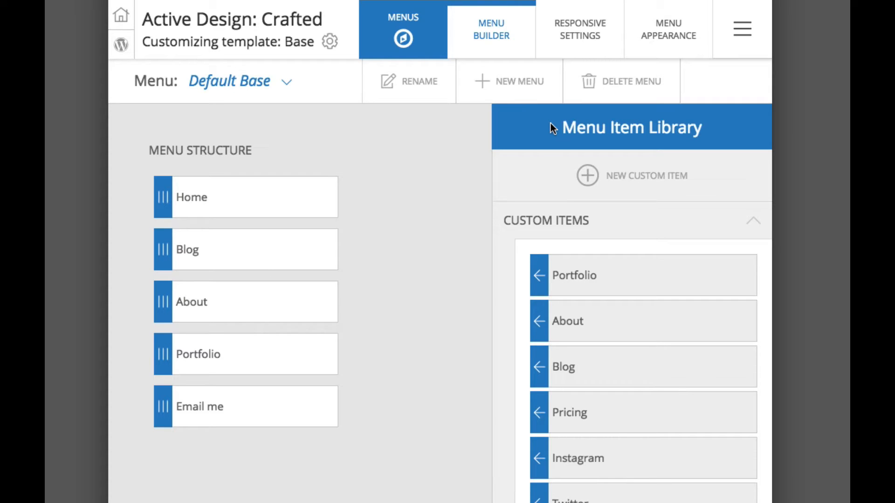
{"action": "mouse_move", "coordinate": [557, 170]}
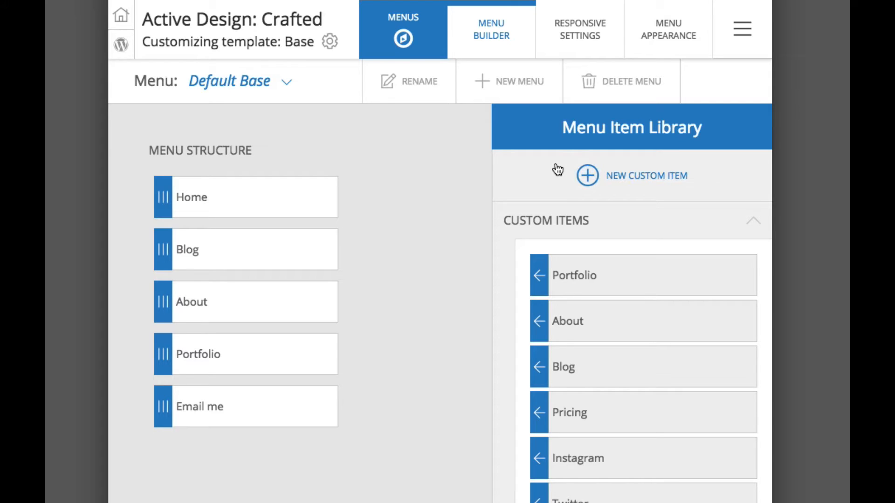
{"action": "mouse_move", "coordinate": [515, 242]}
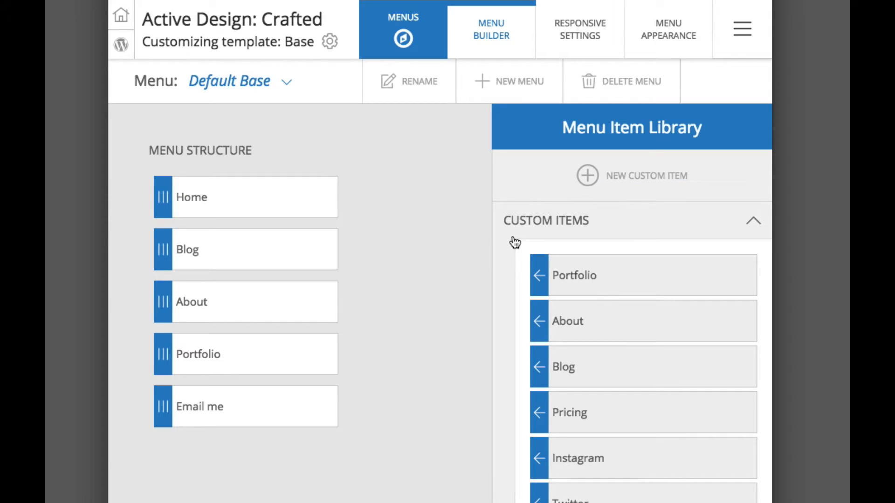
{"action": "mouse_move", "coordinate": [603, 217]}
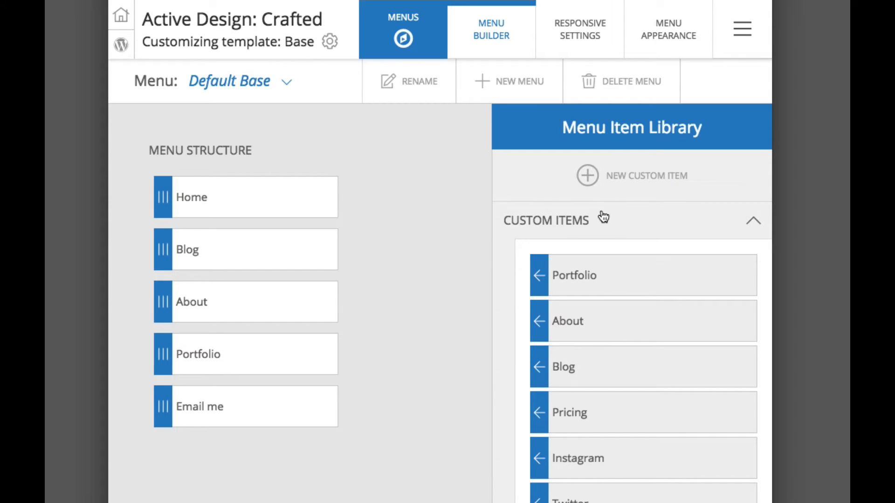
{"action": "mouse_move", "coordinate": [588, 180]}
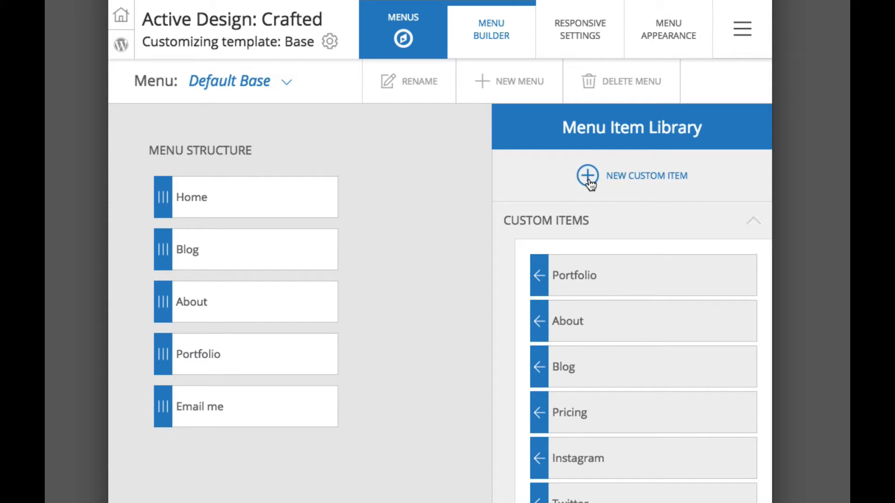
Create a Page Link custom item to the Pricing page with link text 'Pricing'.
{"action": "left_click", "coordinate": [588, 176]}
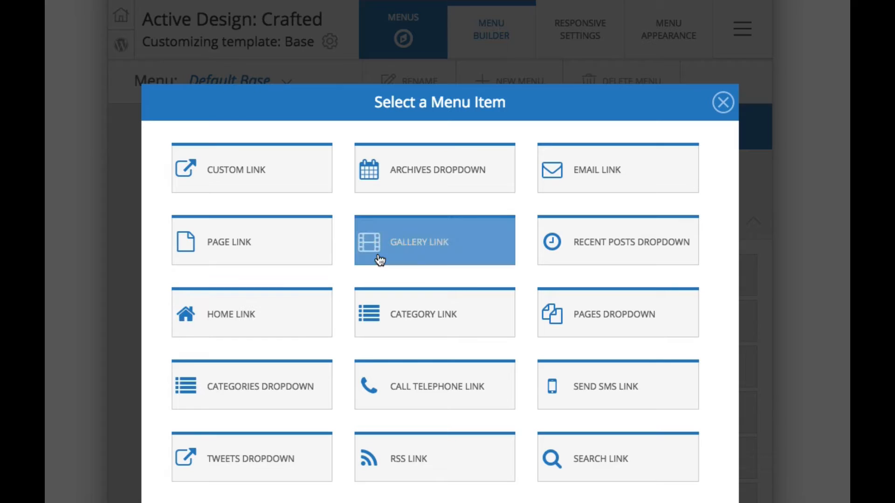
{"action": "mouse_move", "coordinate": [418, 243]}
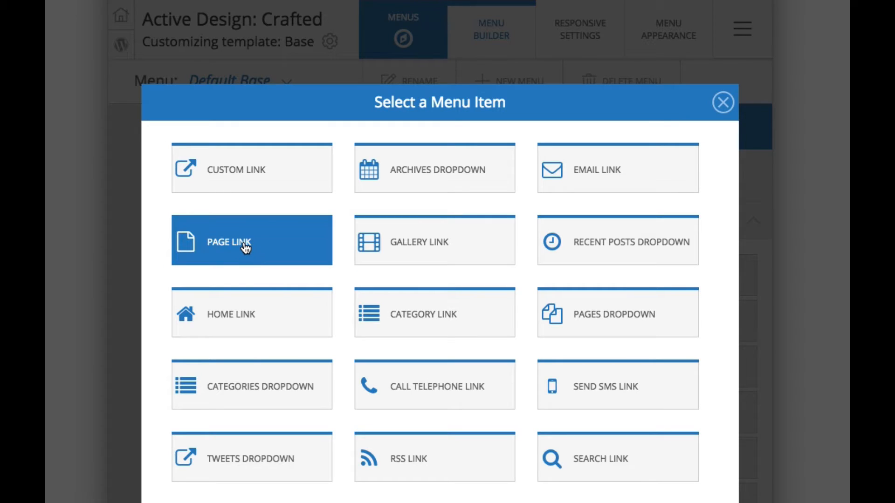
{"action": "left_click", "coordinate": [251, 242]}
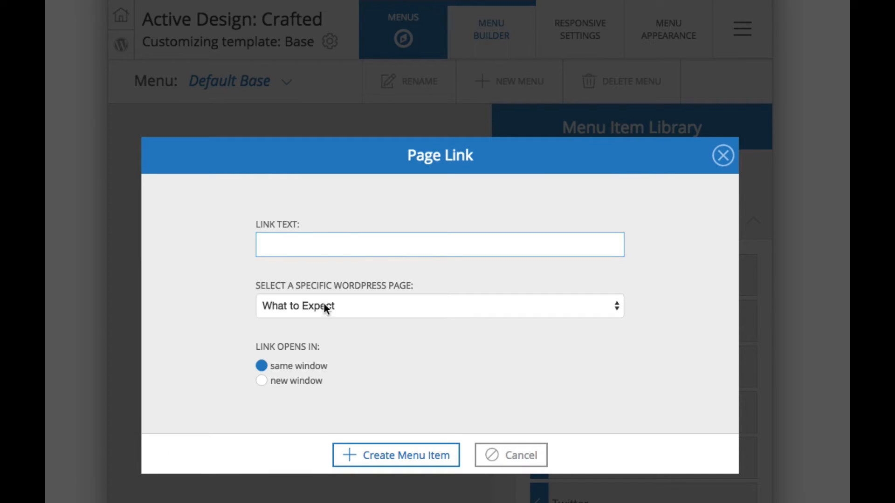
{"action": "left_click", "coordinate": [439, 306]}
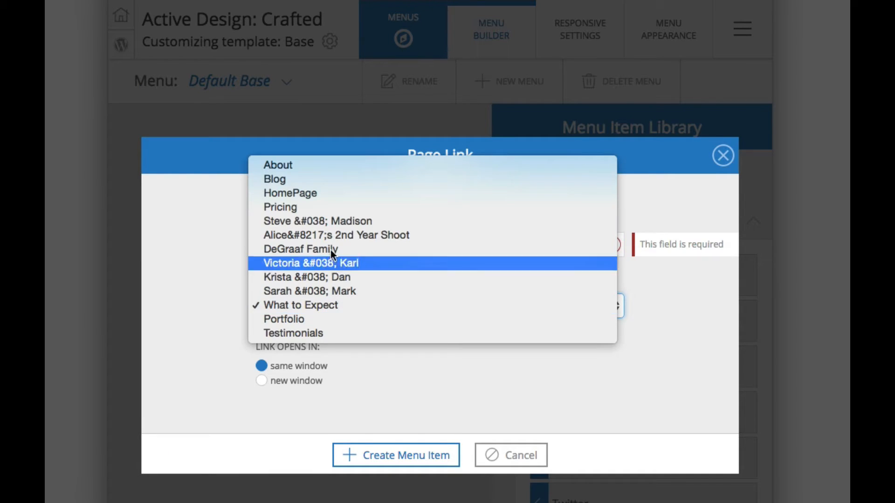
{"action": "left_click", "coordinate": [279, 207]}
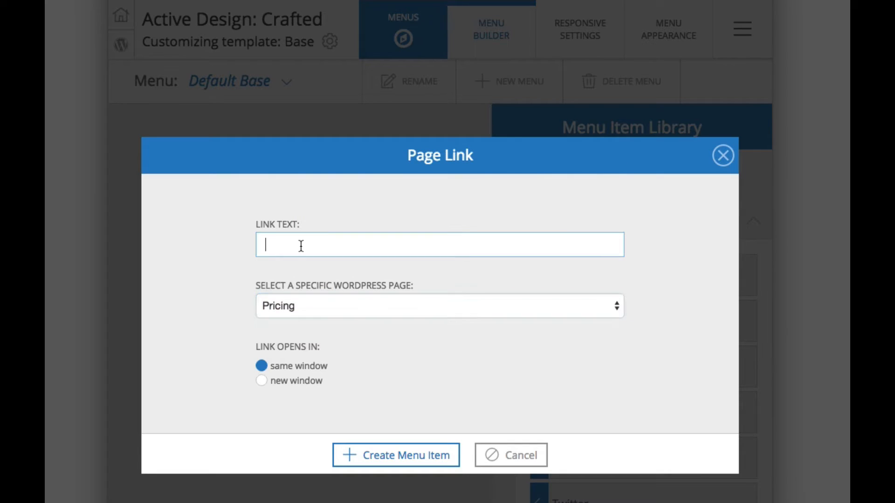
{"action": "type", "text": "Pricin"}
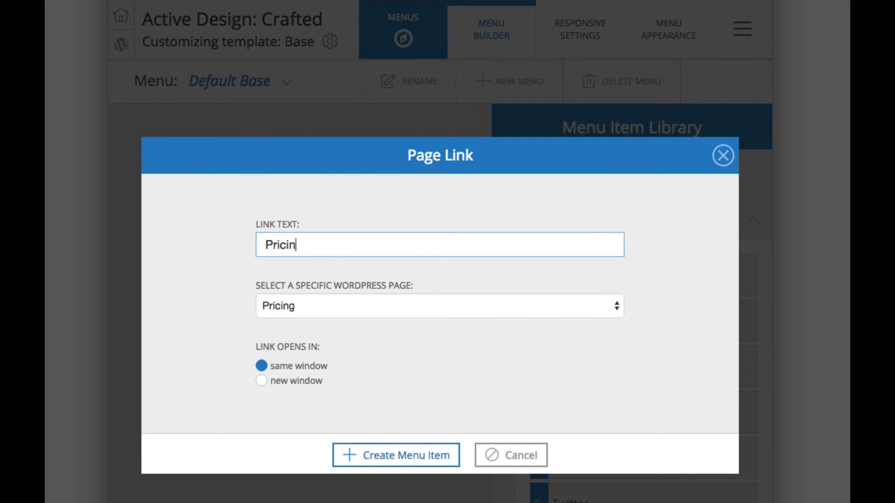
{"action": "type", "text": "g"}
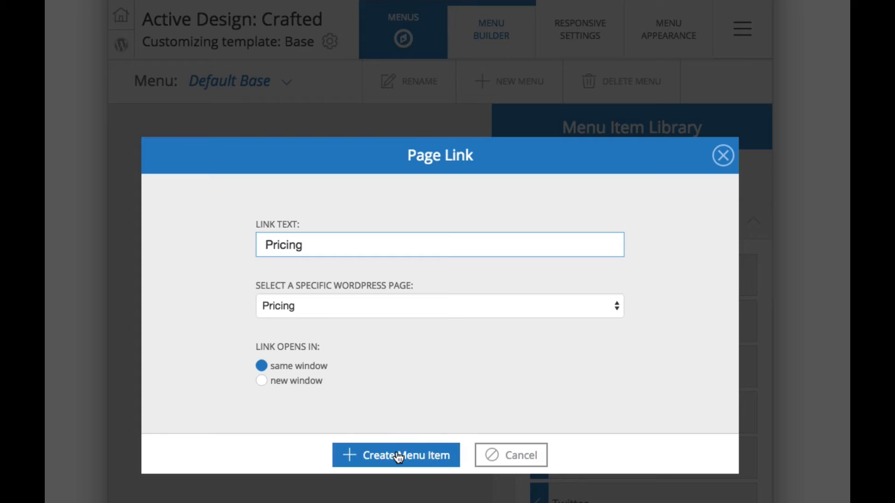
{"action": "left_click", "coordinate": [395, 454]}
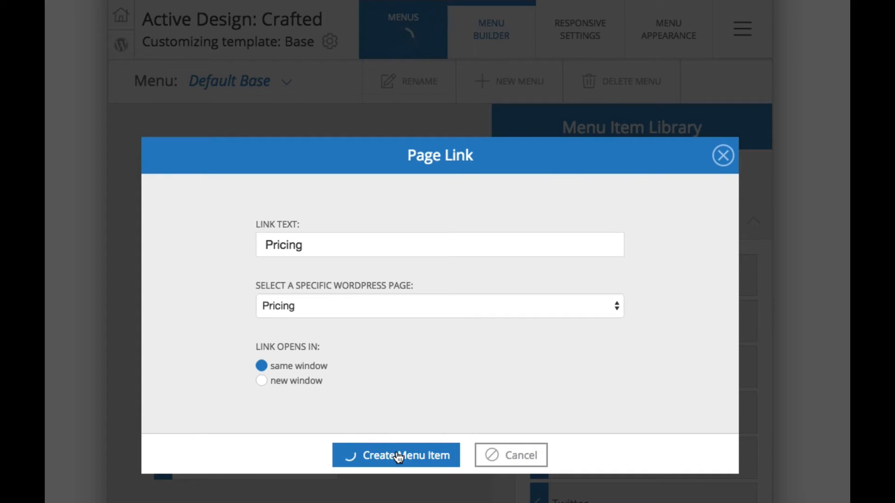
{"action": "left_click", "coordinate": [395, 455]}
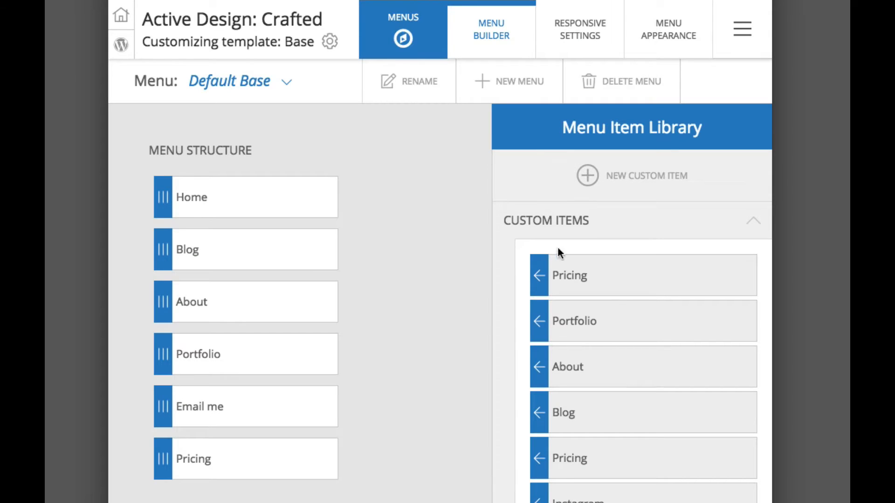
{"action": "mouse_move", "coordinate": [571, 275]}
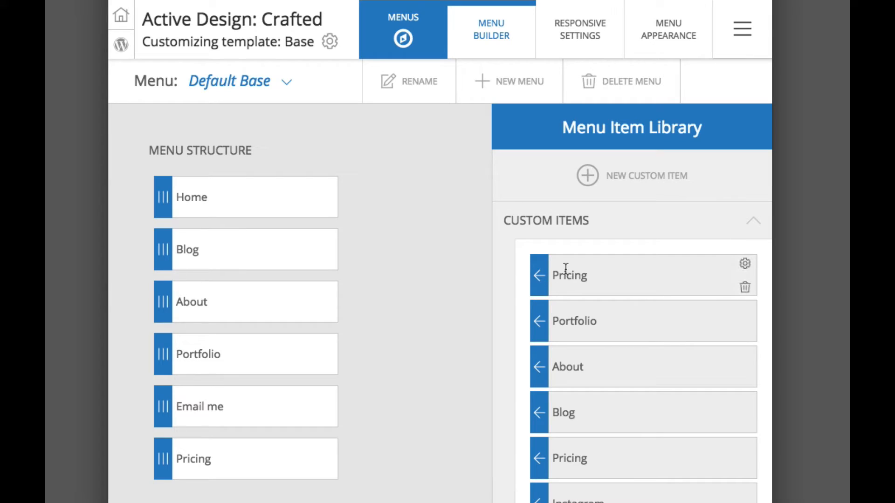
{"action": "mouse_move", "coordinate": [302, 467]}
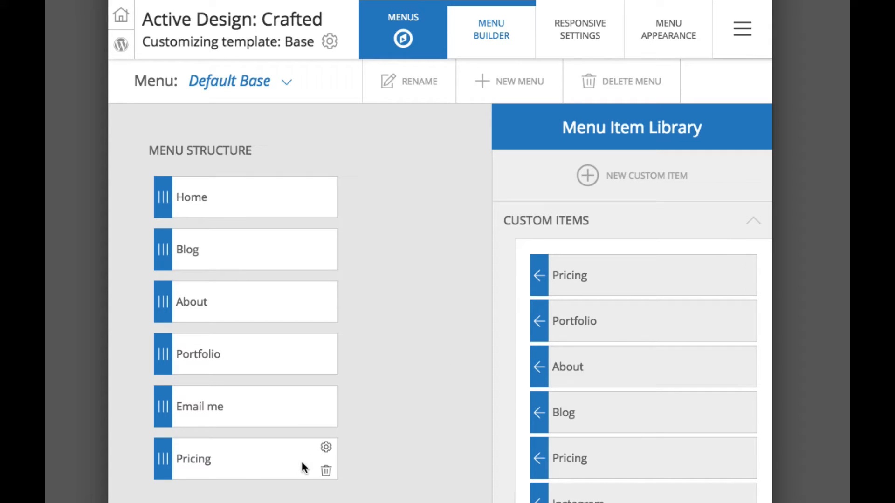
{"action": "mouse_move", "coordinate": [248, 472]}
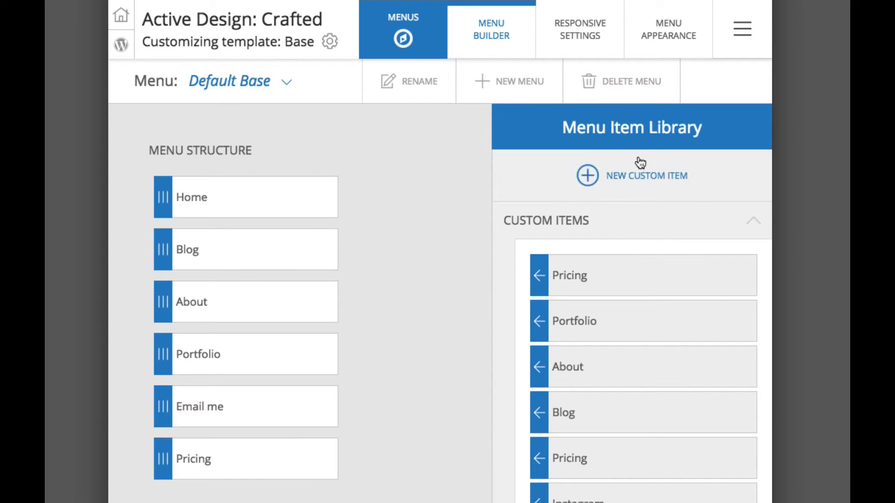
{"action": "mouse_move", "coordinate": [540, 171]}
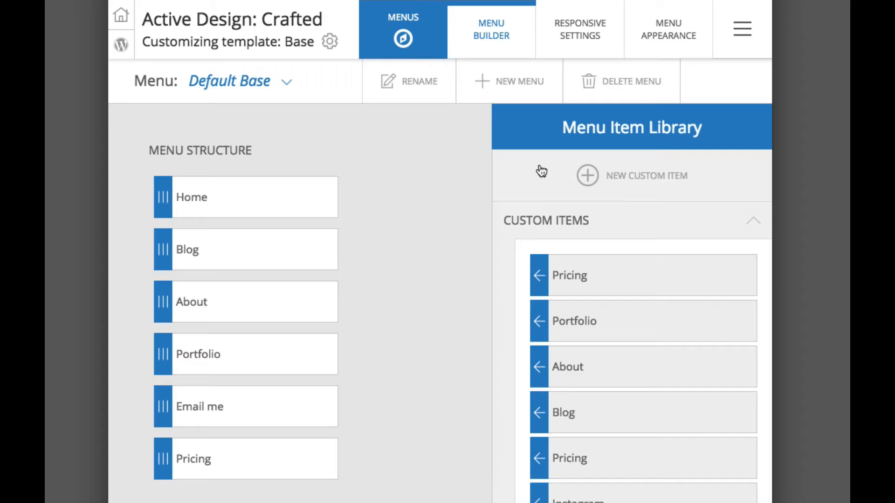
{"action": "mouse_move", "coordinate": [376, 347]}
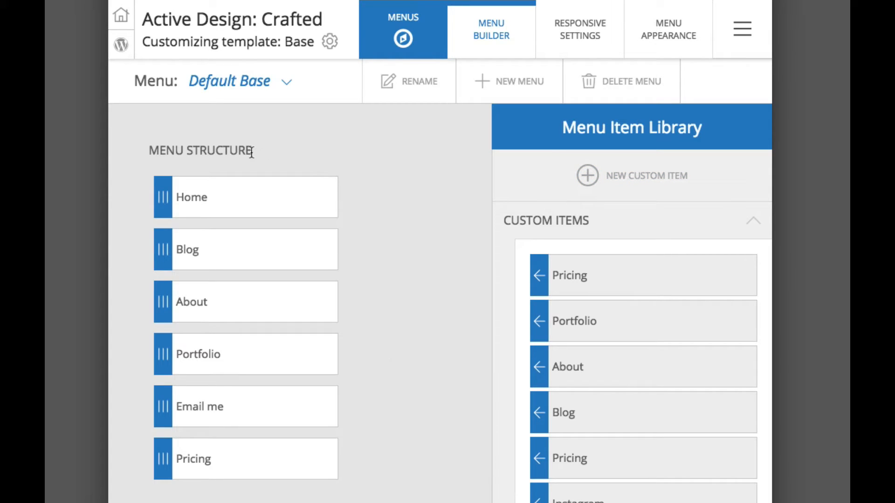
{"action": "mouse_move", "coordinate": [278, 164]}
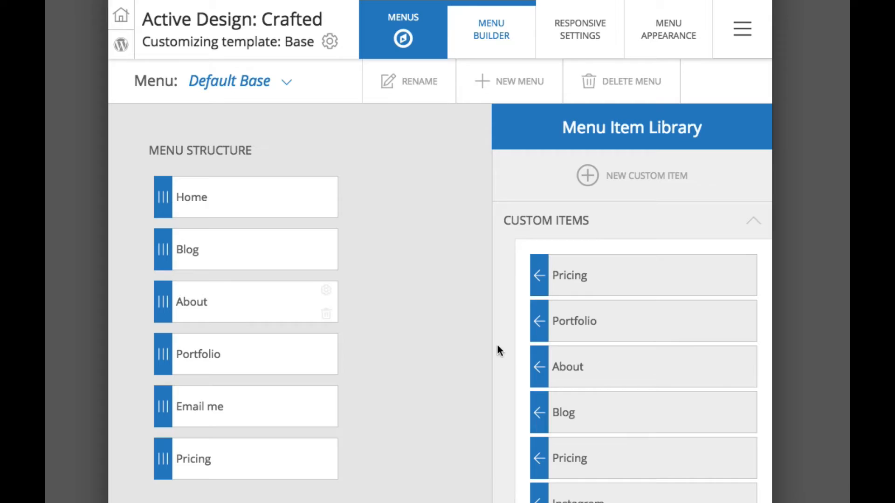
{"action": "mouse_move", "coordinate": [350, 355]}
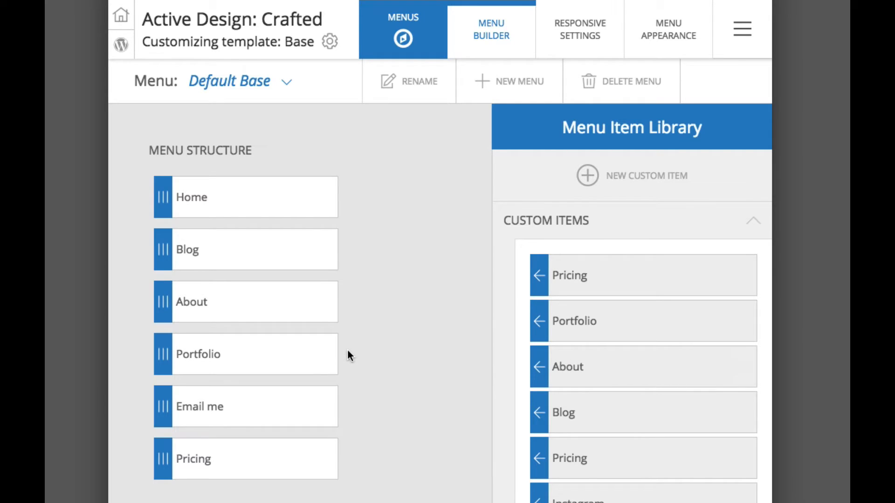
{"action": "mouse_move", "coordinate": [164, 355]}
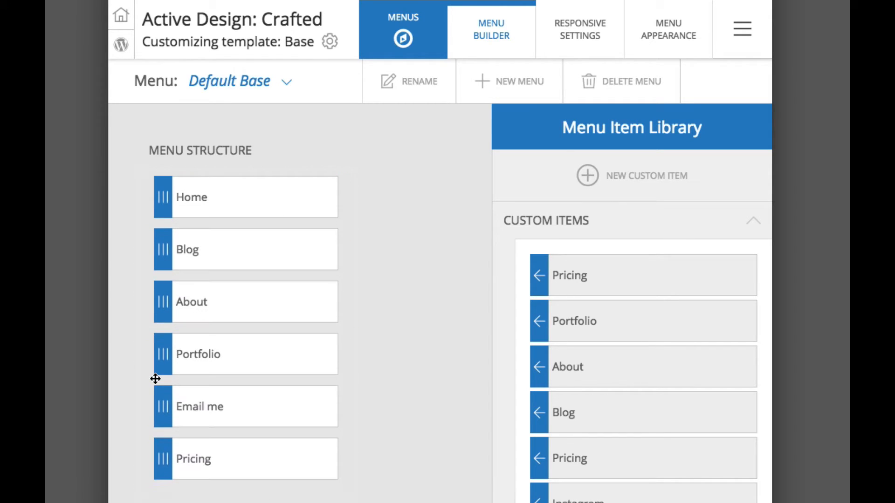
{"action": "mouse_move", "coordinate": [234, 232]}
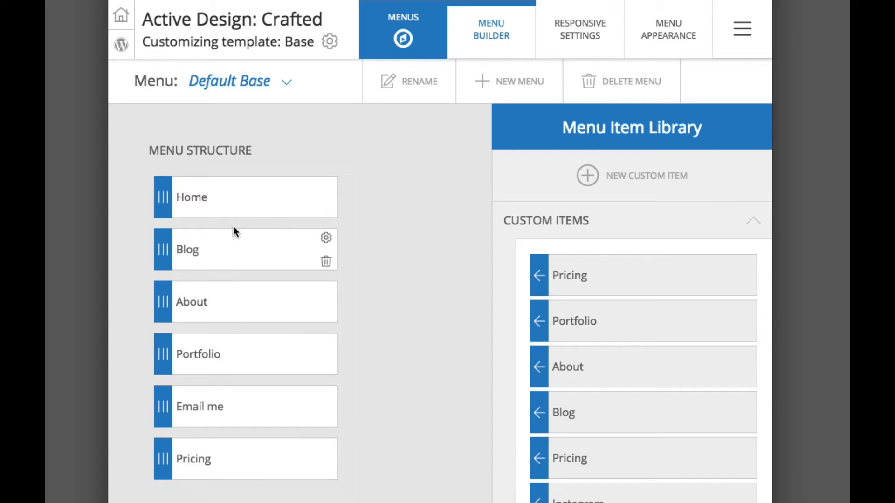
{"action": "mouse_move", "coordinate": [272, 371]}
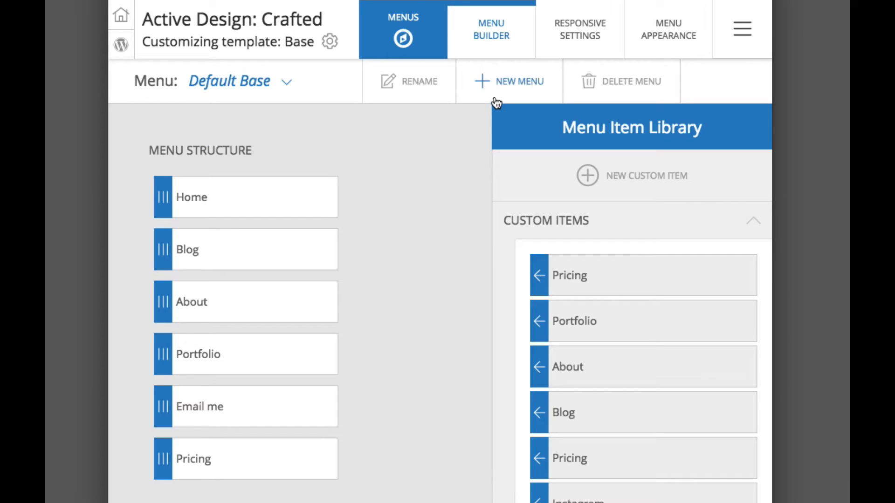
{"action": "mouse_move", "coordinate": [504, 17]}
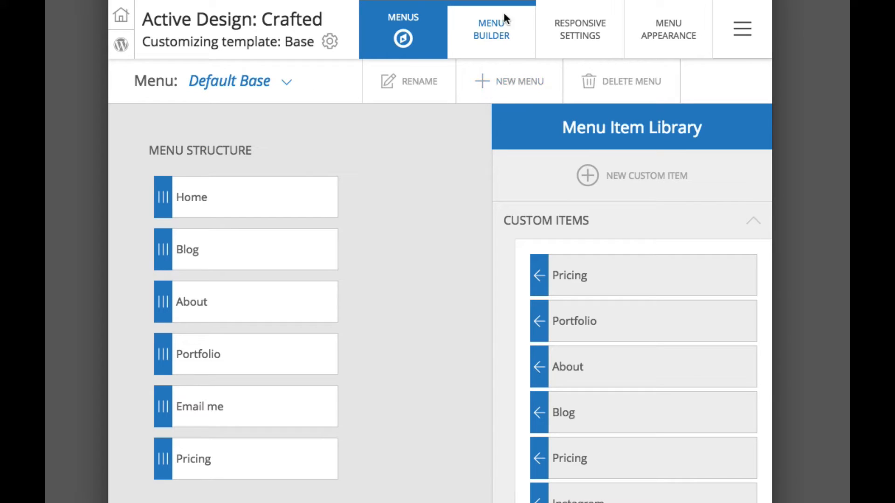
Start a new menu and name it 'Bottom Navigation'.
{"action": "left_click", "coordinate": [509, 81]}
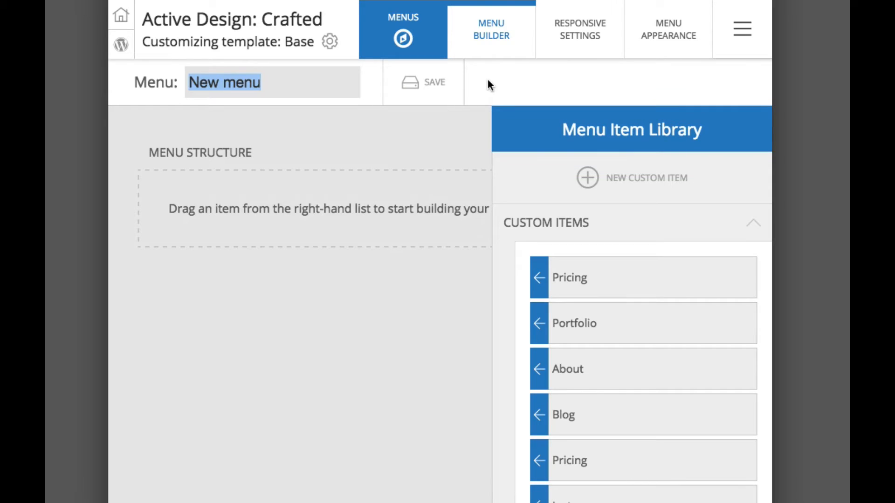
{"action": "type", "text": "Bott"}
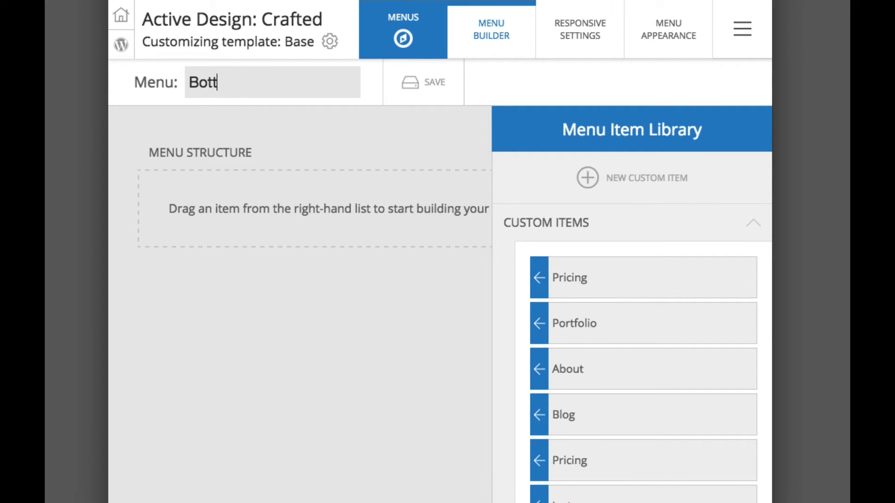
{"action": "type", "text": "om Nv"}
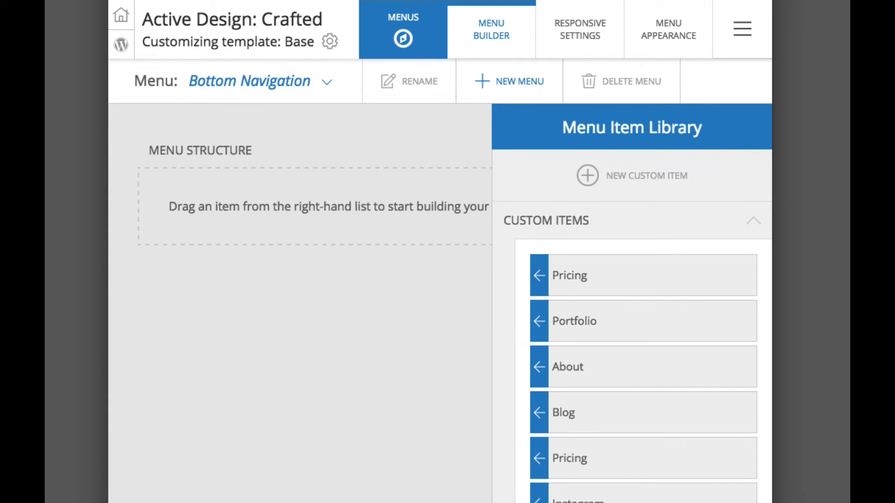
{"action": "mouse_move", "coordinate": [404, 83]}
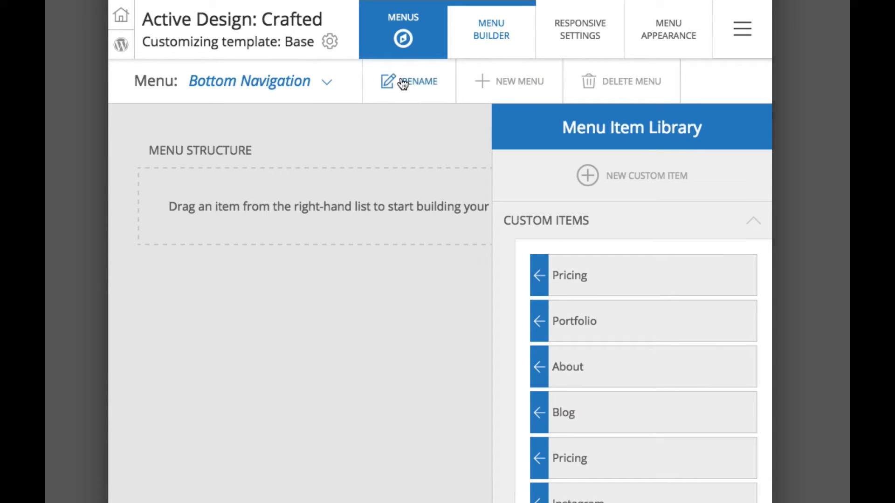
{"action": "mouse_move", "coordinate": [352, 149]}
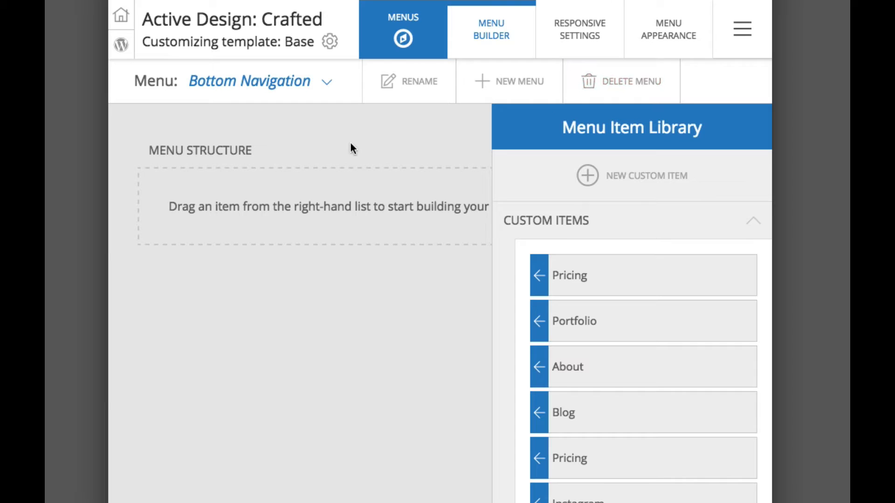
{"action": "mouse_move", "coordinate": [215, 174]}
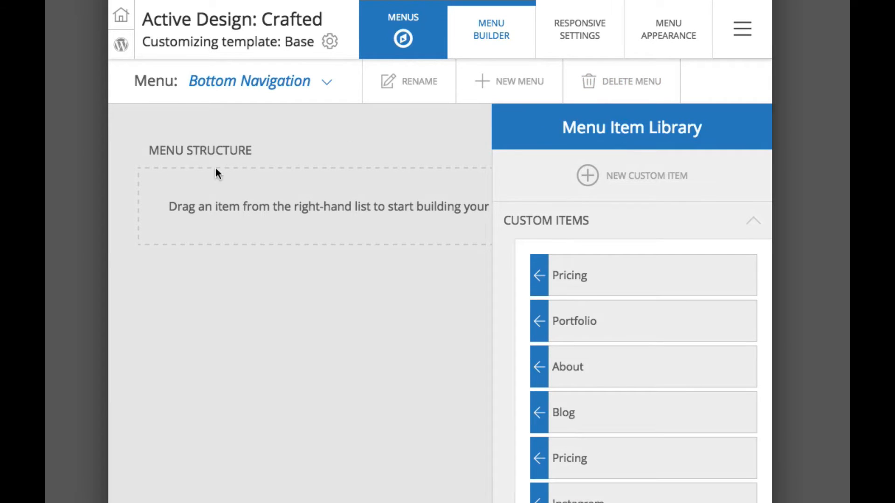
{"action": "mouse_move", "coordinate": [497, 293]}
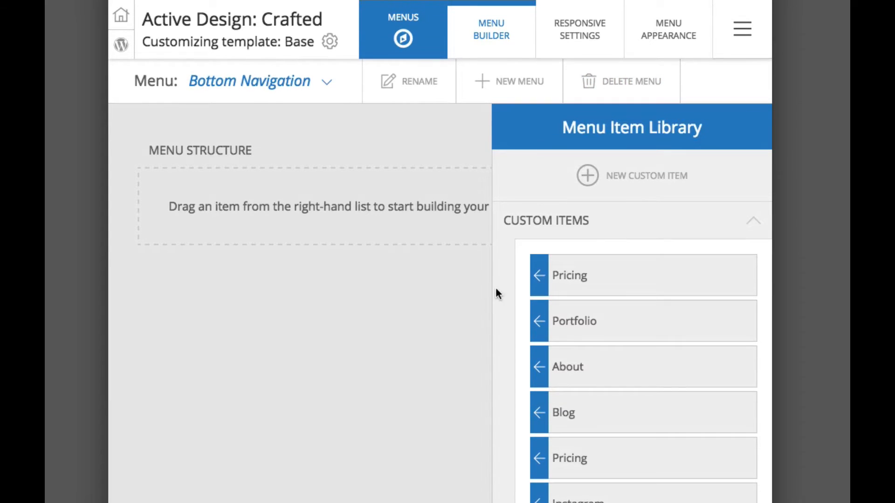
{"action": "mouse_move", "coordinate": [385, 324]}
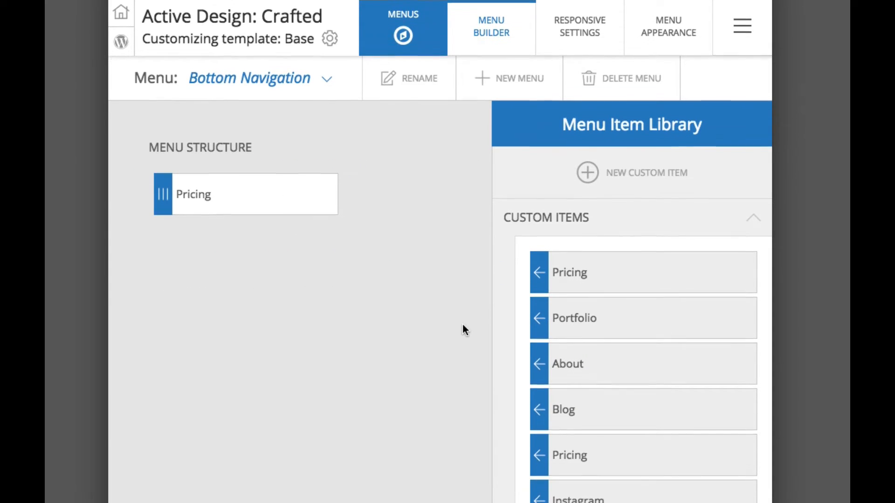
Add the Sarah & Mark and Steve & Madison pages (with Victoria & Karl, Krista & Dan) to Bottom Navigation.
{"action": "scroll", "scroll_direction": "down", "scroll_amount": 3}
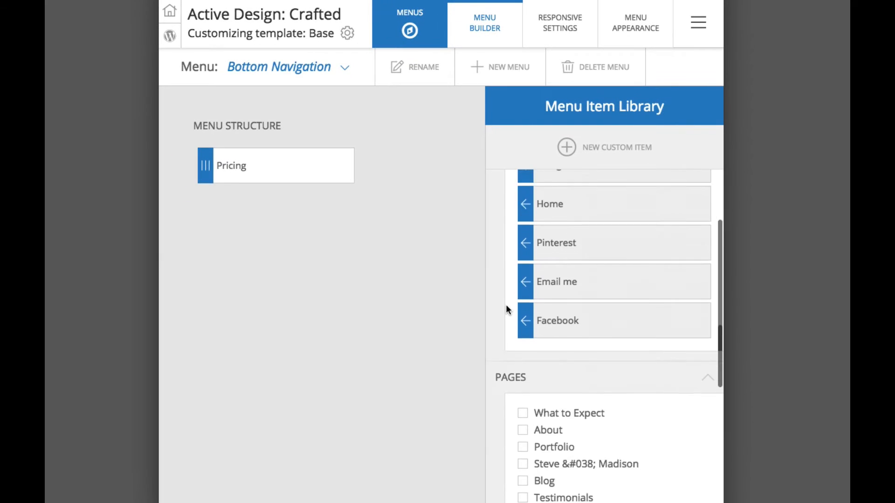
{"action": "scroll", "scroll_direction": "down", "scroll_amount": 3}
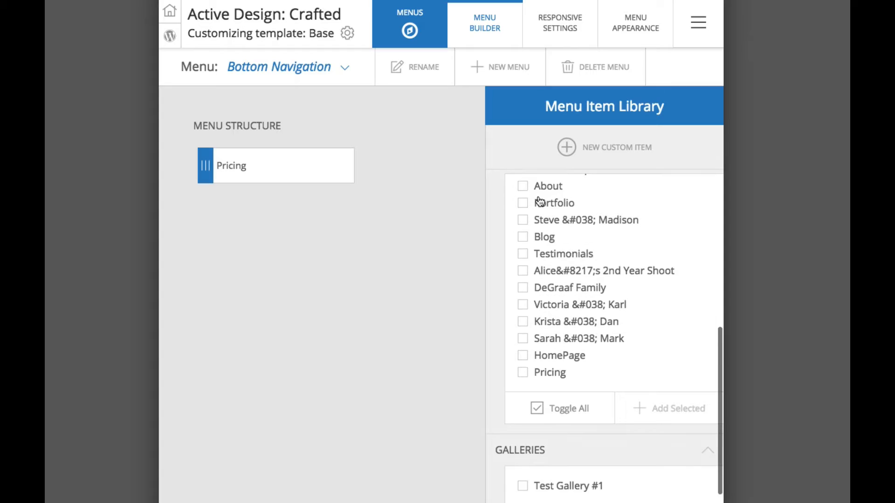
{"action": "scroll", "scroll_direction": "down", "scroll_amount": 3}
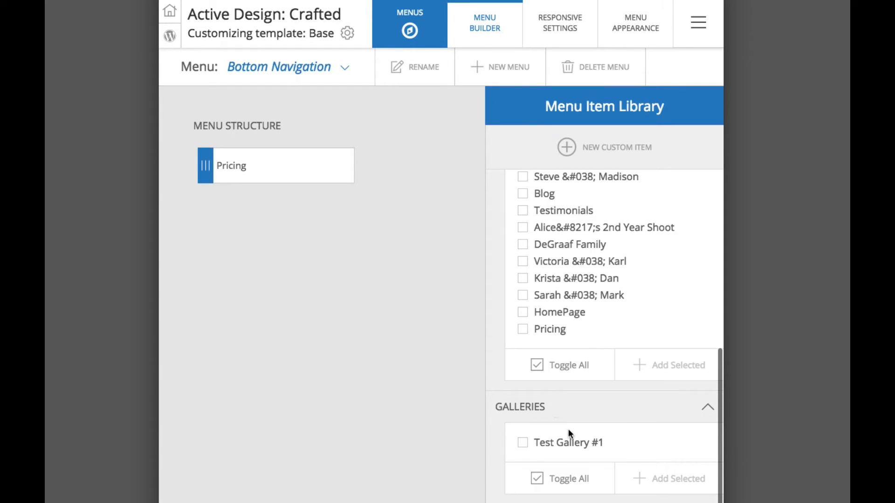
{"action": "mouse_move", "coordinate": [580, 406]}
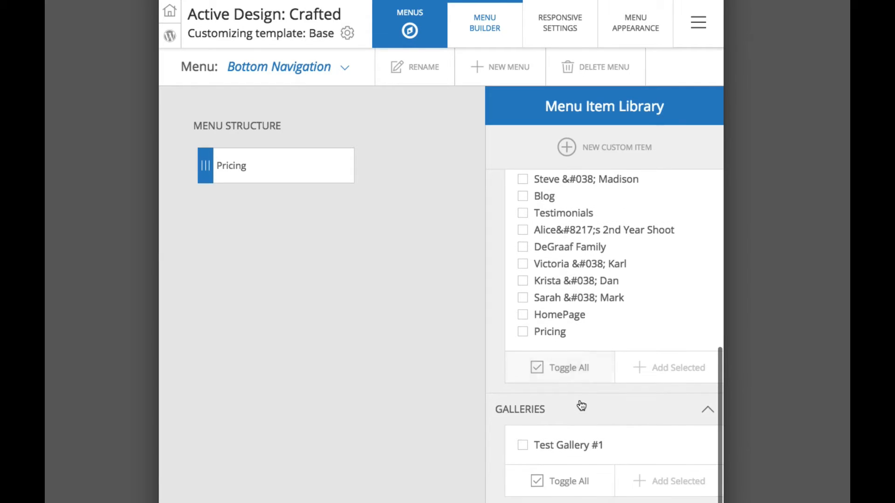
{"action": "mouse_move", "coordinate": [550, 245]}
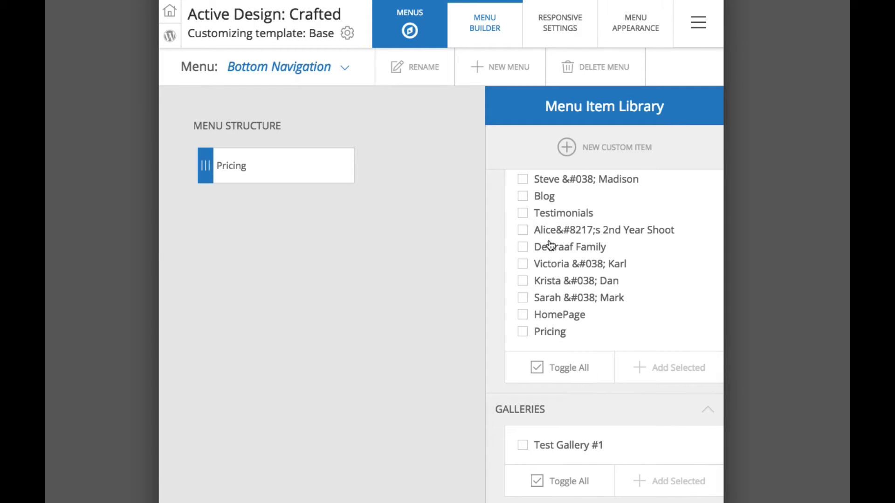
{"action": "mouse_move", "coordinate": [525, 236]}
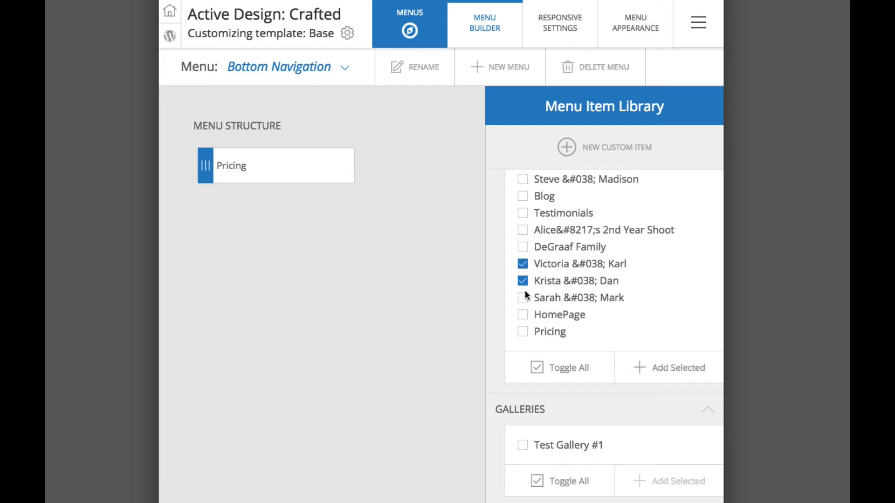
{"action": "left_click", "coordinate": [521, 297]}
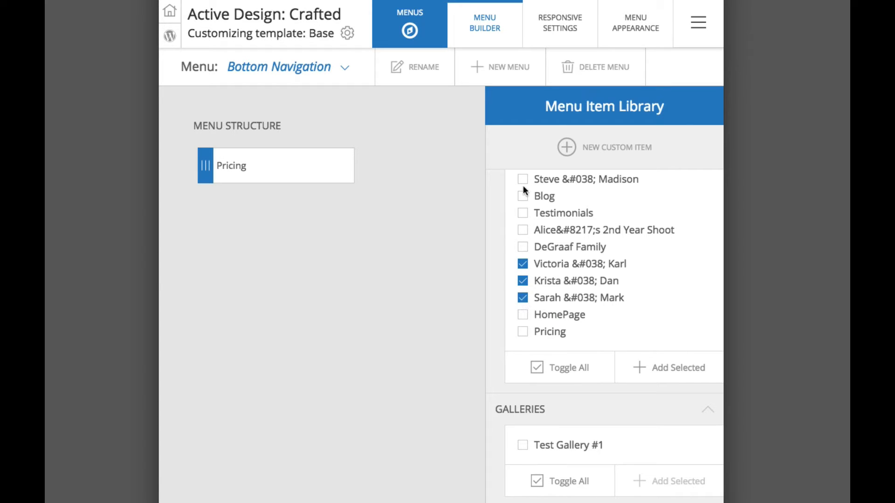
{"action": "left_click", "coordinate": [522, 179]}
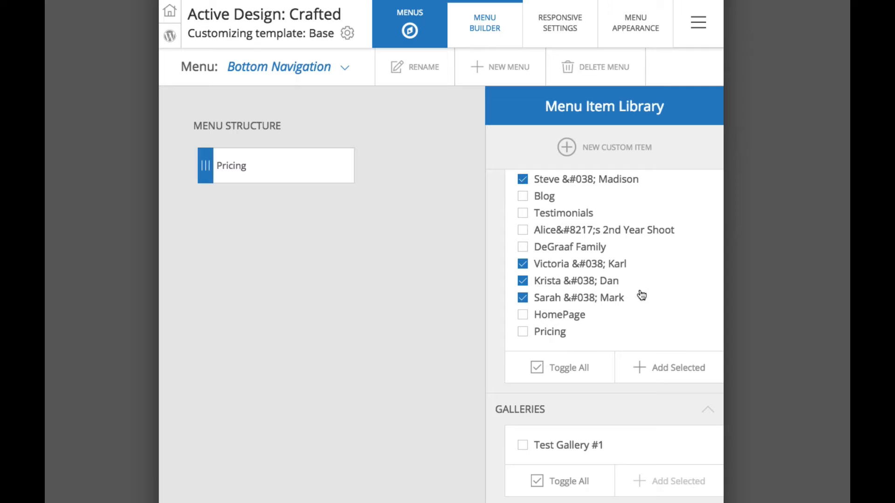
{"action": "mouse_move", "coordinate": [677, 367]}
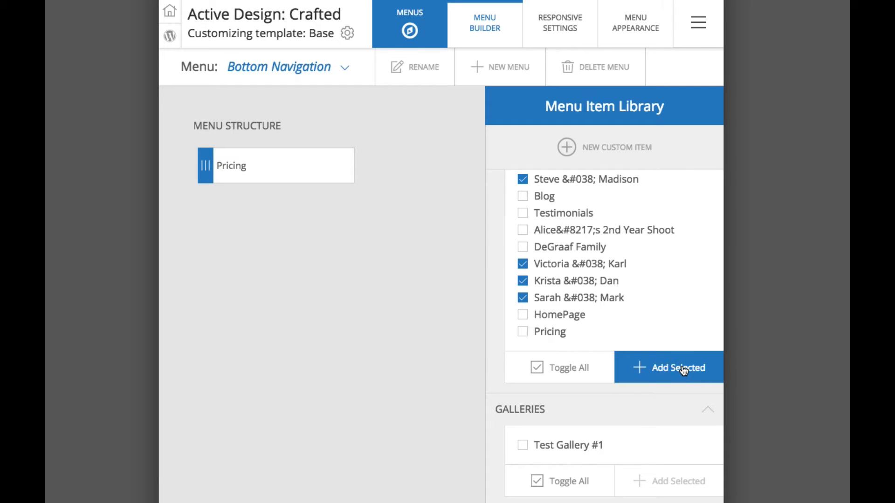
{"action": "left_click", "coordinate": [678, 368]}
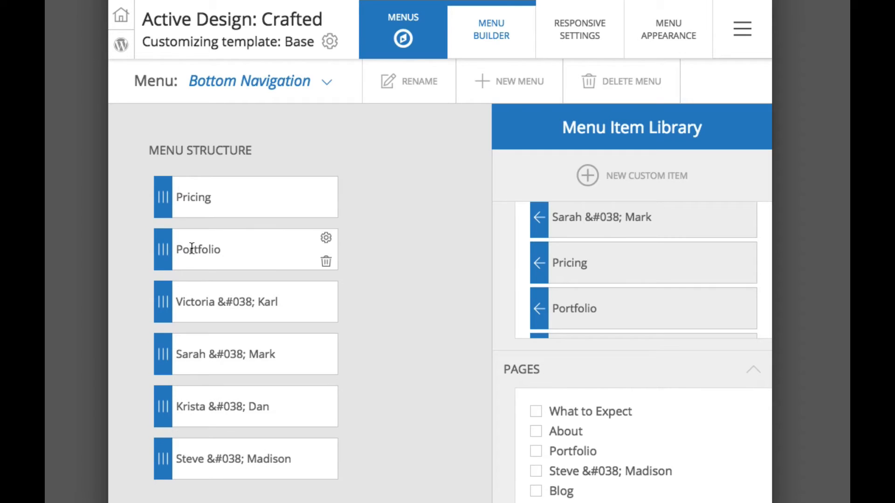
{"action": "mouse_move", "coordinate": [164, 301]}
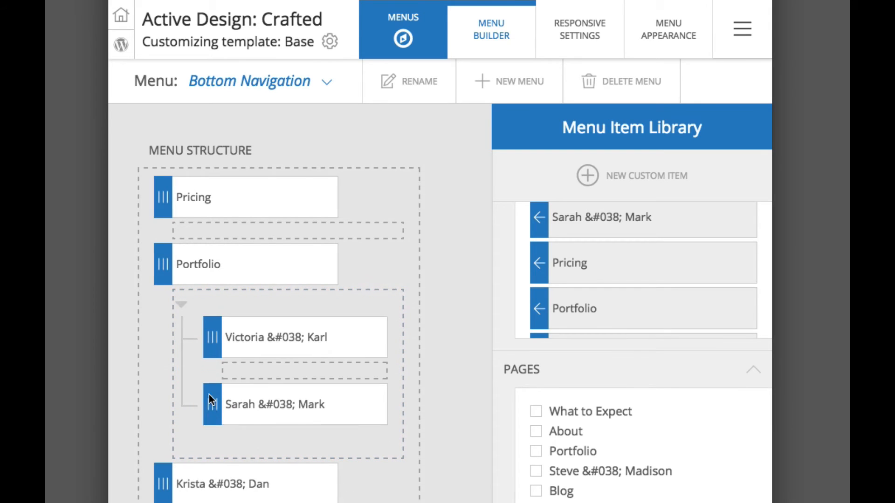
Nest Sarah & Mark under the Portfolio item in Bottom Navigation.
{"action": "left_click", "coordinate": [180, 304]}
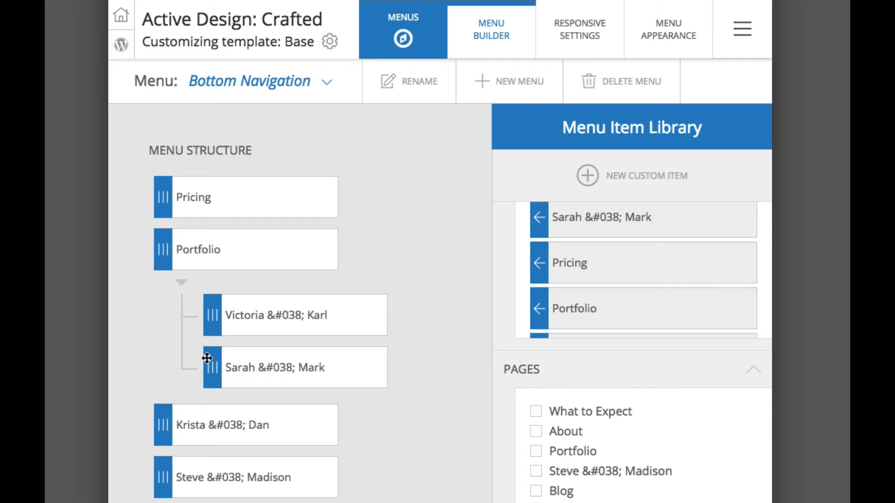
{"action": "mouse_move", "coordinate": [327, 264]}
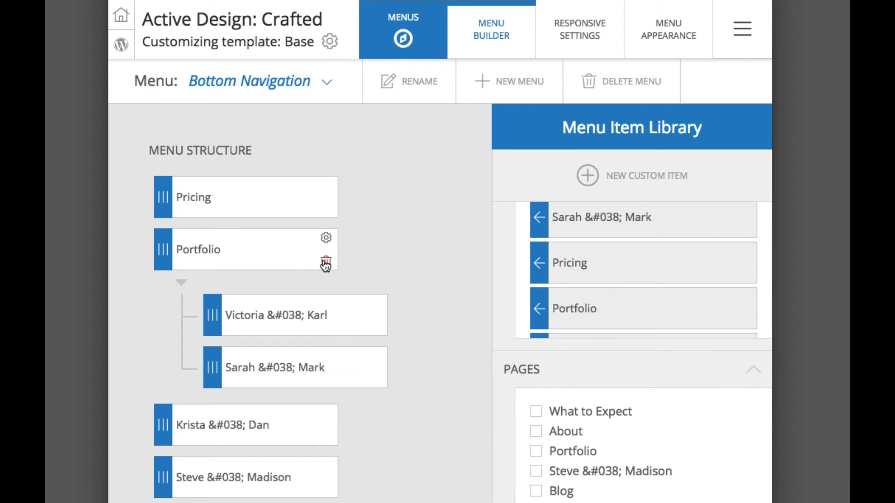
Delete Portfolio with its sub-items, then re-add Victoria & Karl and Sarah & Mark as top-level items.
{"action": "left_click", "coordinate": [326, 263]}
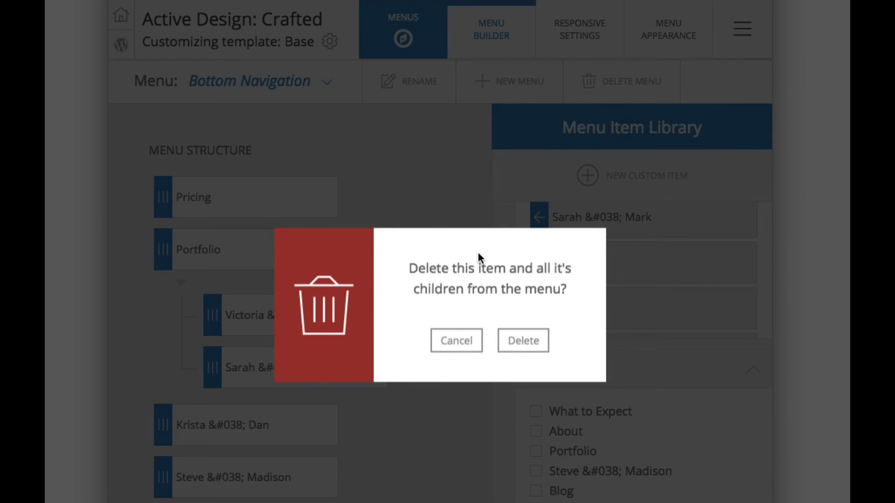
{"action": "left_click", "coordinate": [522, 341]}
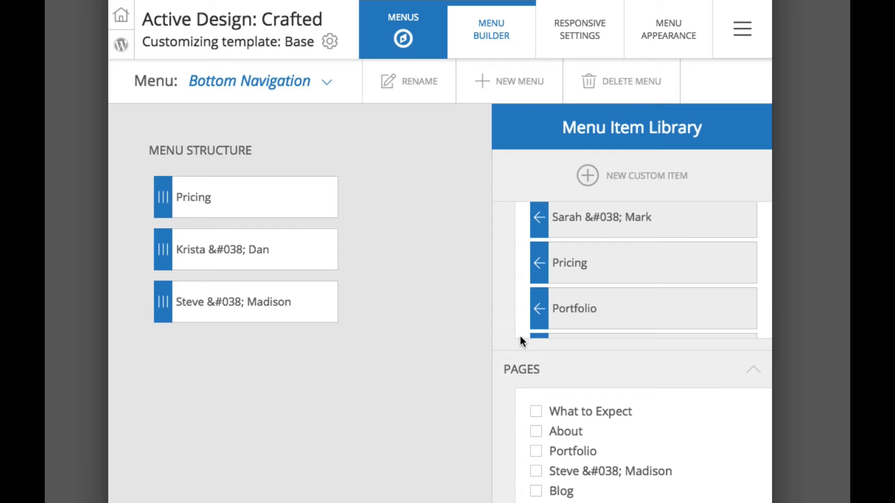
{"action": "scroll", "scroll_direction": "down", "scroll_amount": 3}
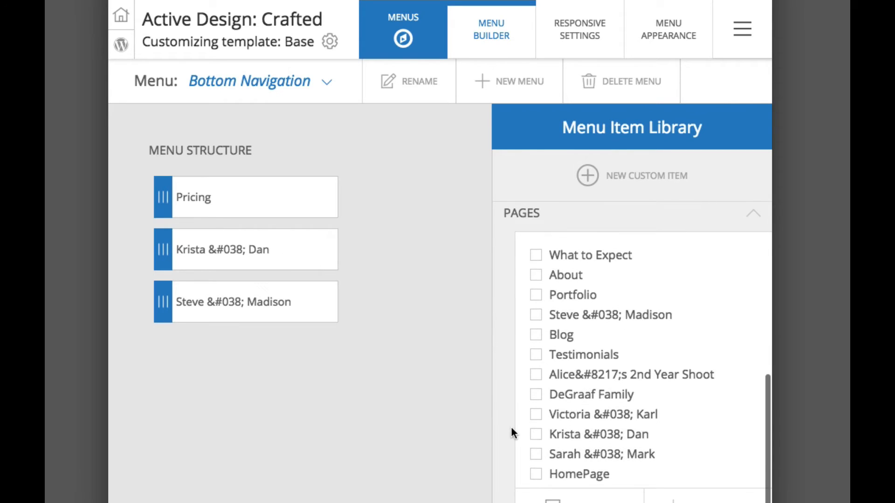
{"action": "left_click", "coordinate": [535, 414]}
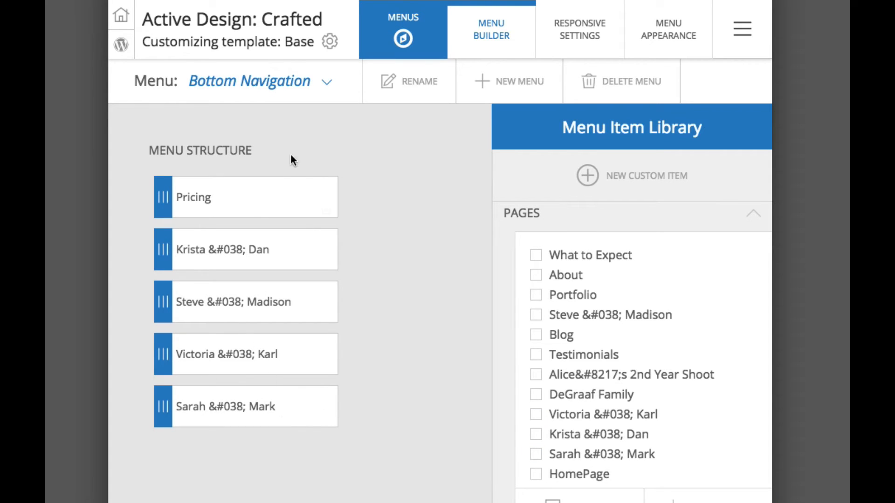
{"action": "mouse_move", "coordinate": [279, 365]}
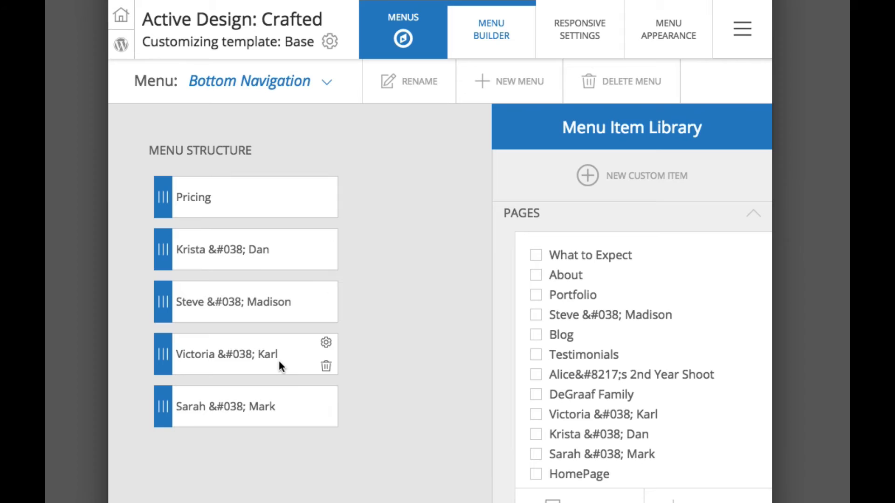
{"action": "mouse_move", "coordinate": [629, 118]}
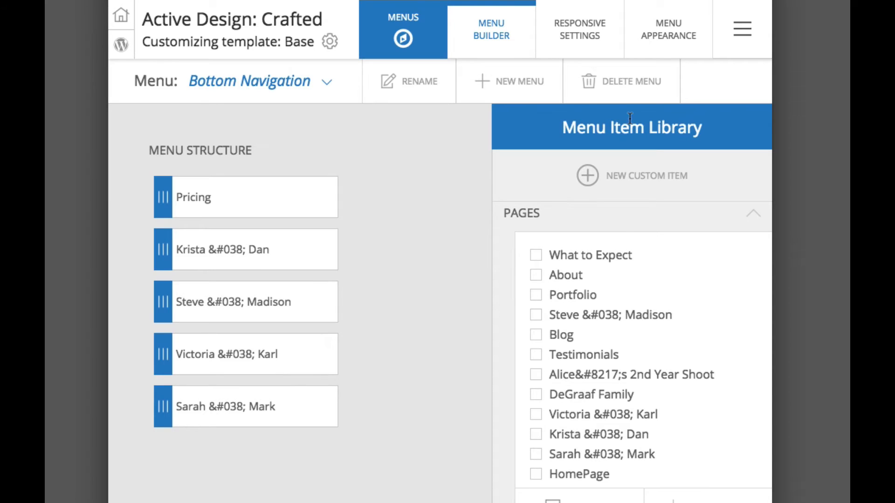
{"action": "mouse_move", "coordinate": [678, 87]}
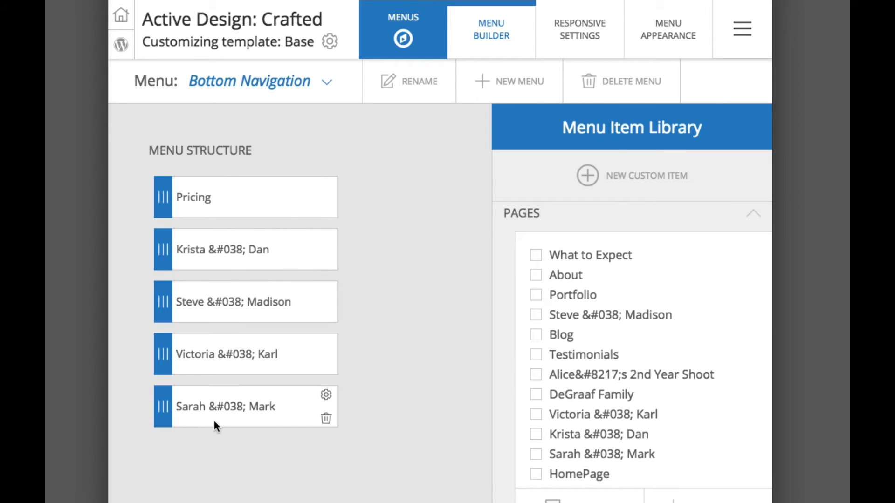
{"action": "mouse_move", "coordinate": [263, 185]}
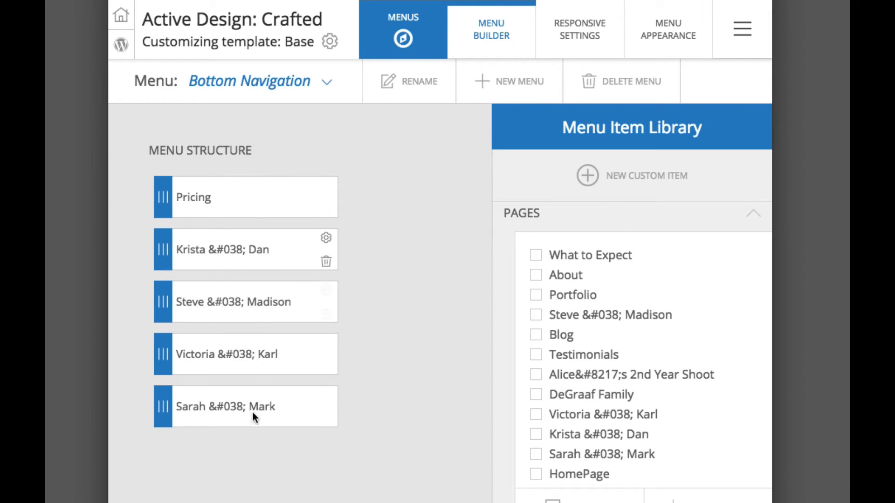
Switch from Menus to the Layout section showing the Main Block's widgets.
{"action": "left_click", "coordinate": [742, 29]}
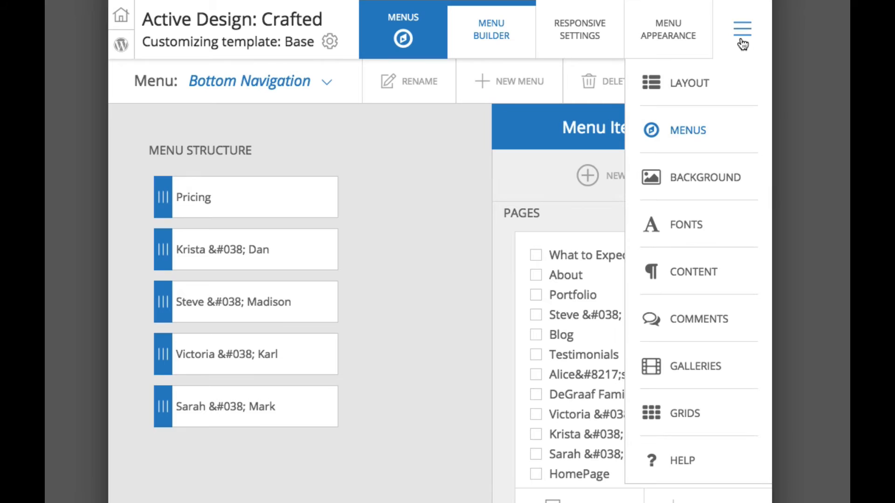
{"action": "left_click", "coordinate": [689, 83]}
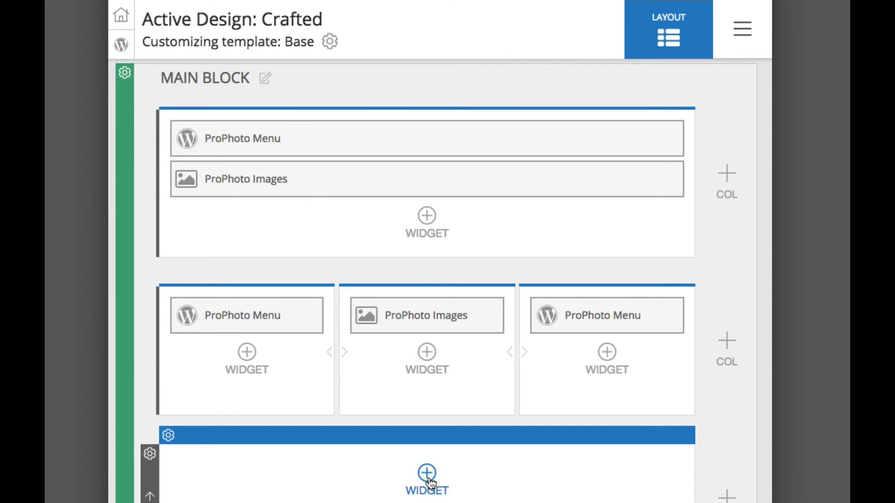
Add a Menu Widget to the bottom row showing Bottom Navigation, horizontal and centered.
{"action": "left_click", "coordinate": [426, 473]}
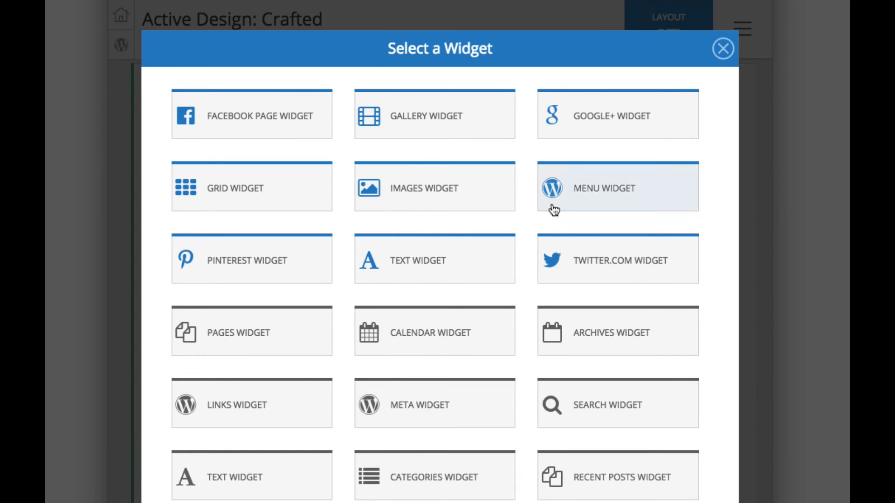
{"action": "left_click", "coordinate": [617, 187]}
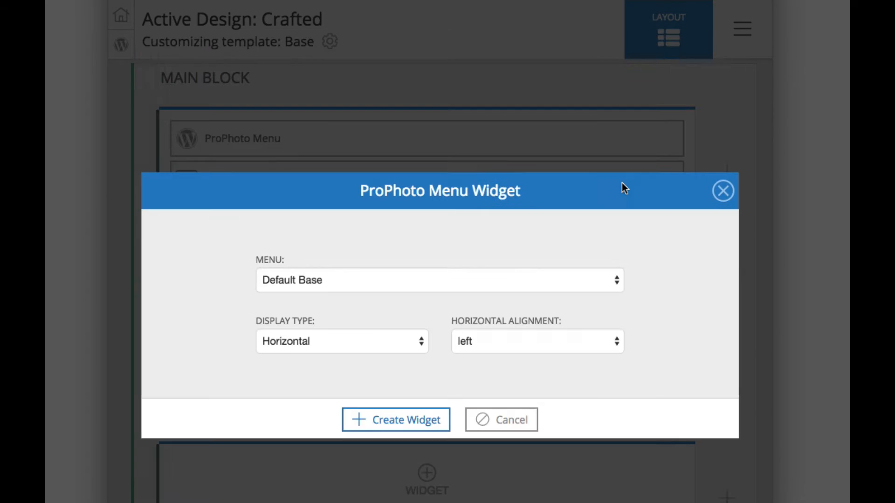
{"action": "left_click", "coordinate": [439, 280]}
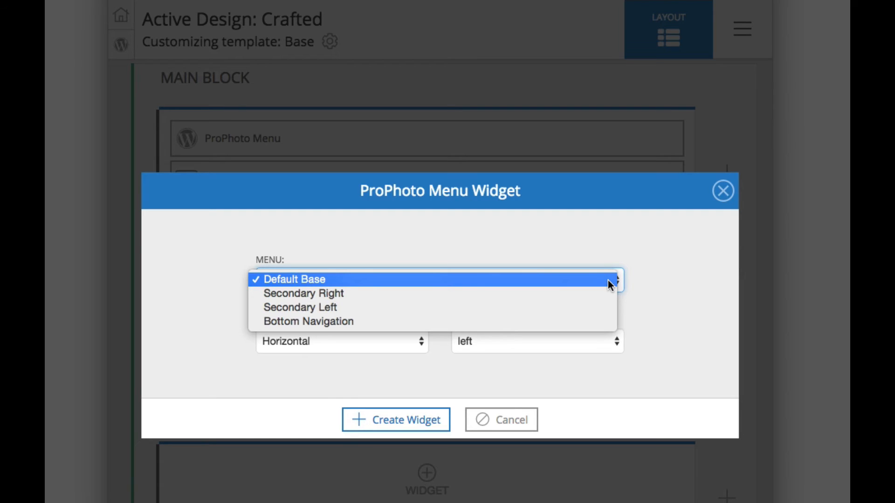
{"action": "mouse_move", "coordinate": [599, 322]}
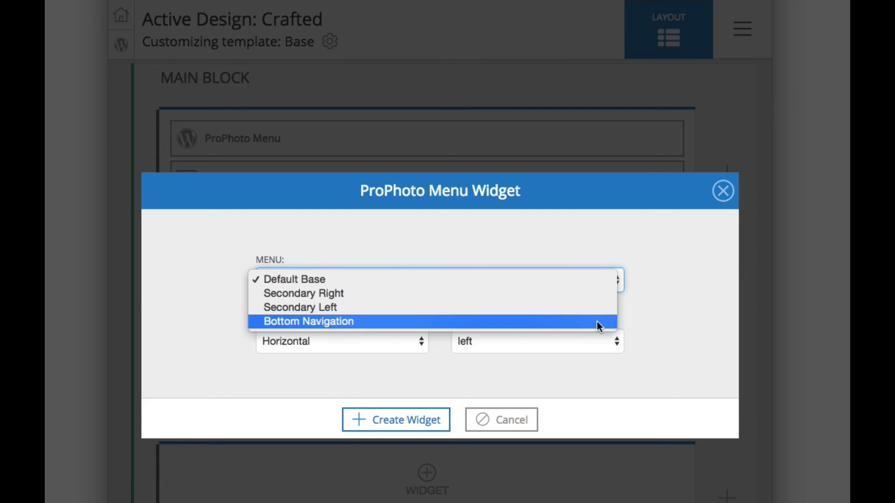
{"action": "left_click", "coordinate": [309, 322]}
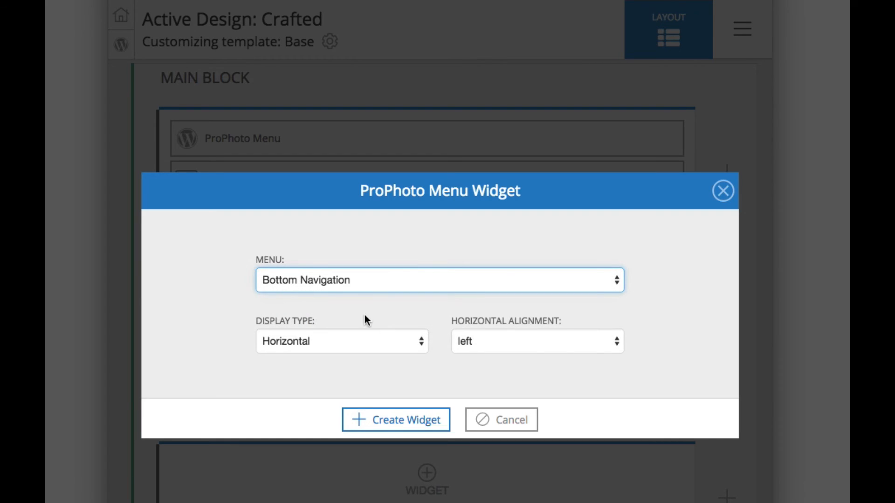
{"action": "mouse_move", "coordinate": [271, 325]}
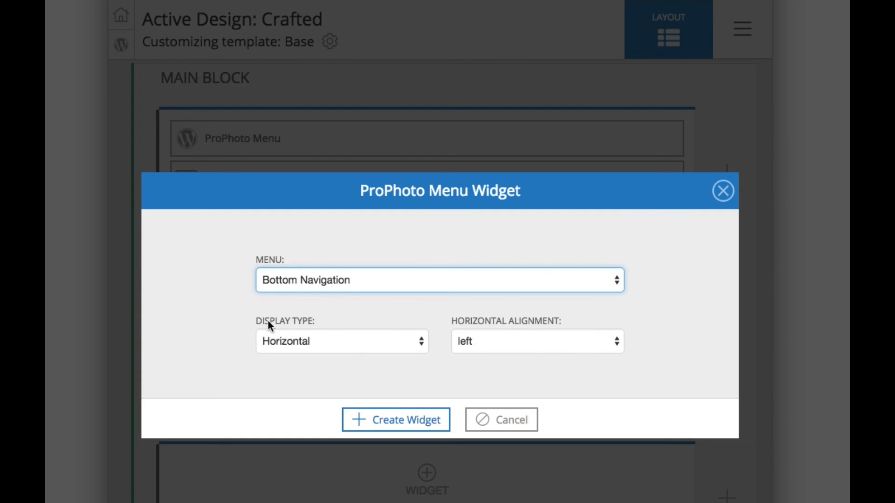
{"action": "mouse_move", "coordinate": [312, 324]}
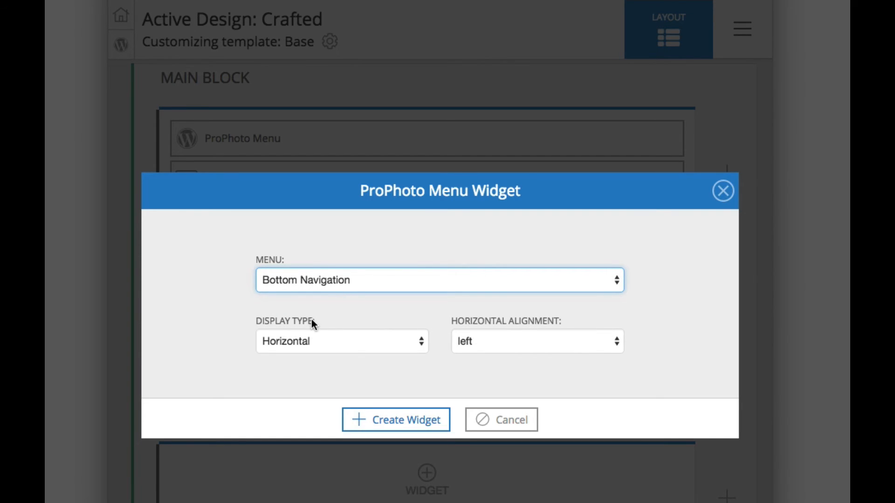
{"action": "mouse_move", "coordinate": [313, 322]}
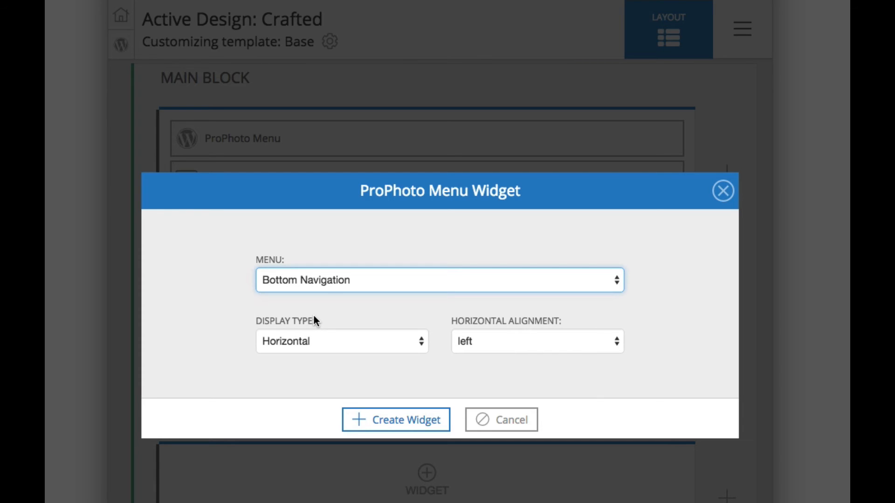
{"action": "left_click", "coordinate": [341, 341]}
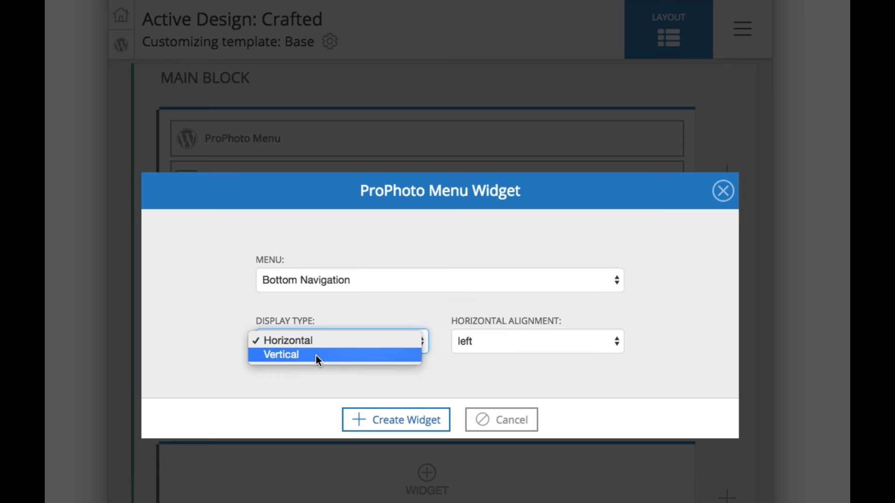
{"action": "mouse_move", "coordinate": [322, 341]}
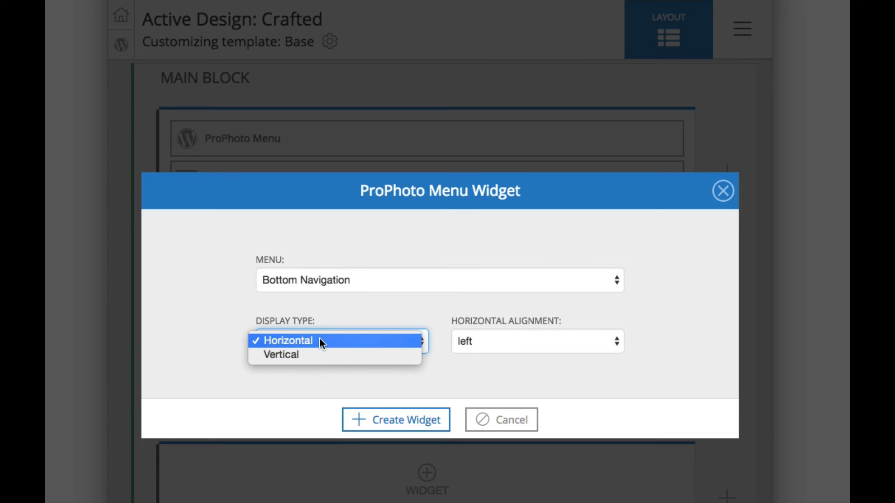
{"action": "left_click", "coordinate": [535, 341]}
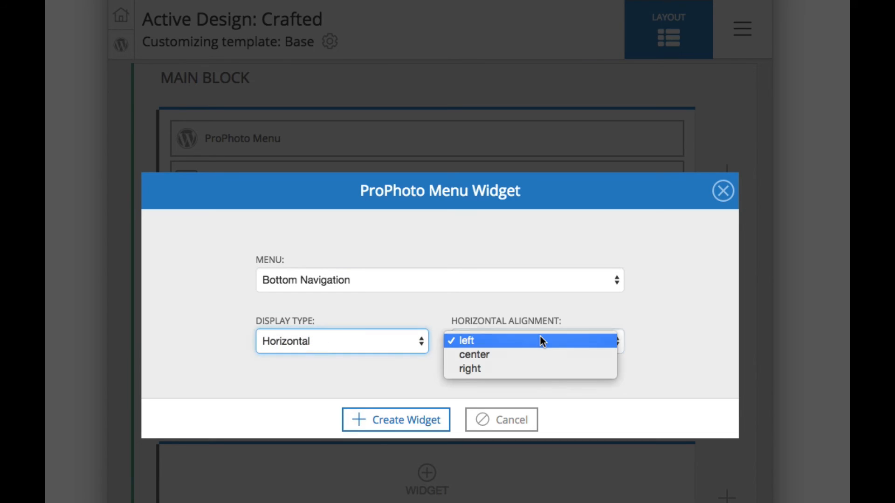
{"action": "mouse_move", "coordinate": [533, 362]}
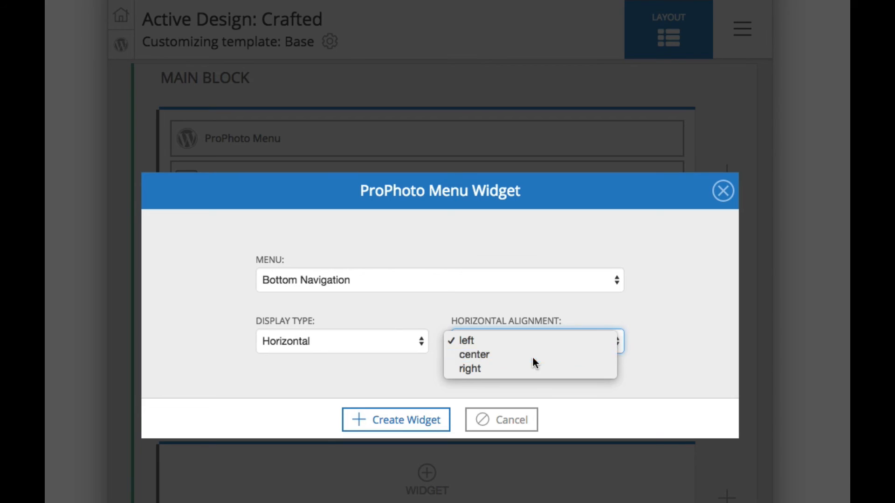
{"action": "left_click", "coordinate": [395, 420]}
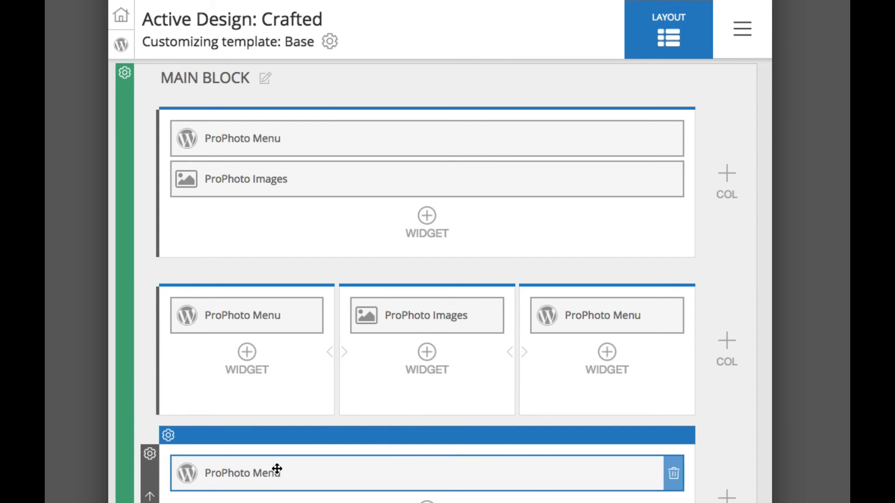
{"action": "mouse_move", "coordinate": [387, 483]}
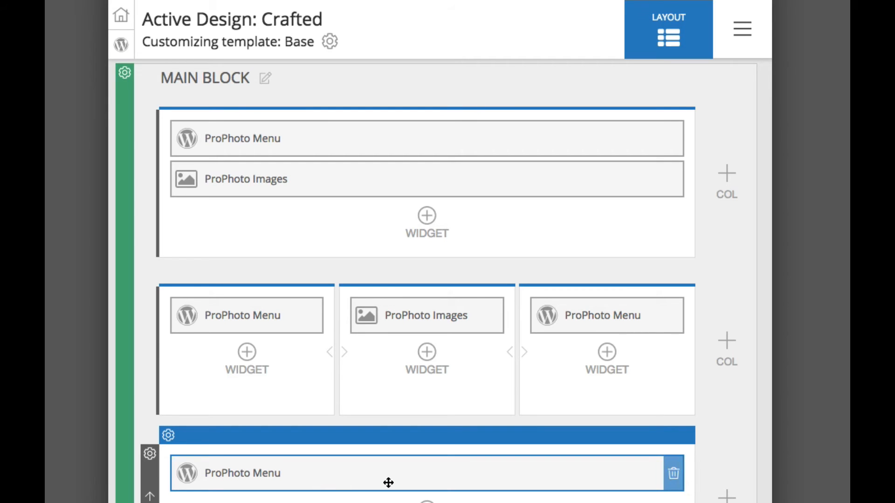
{"action": "mouse_move", "coordinate": [133, 61]}
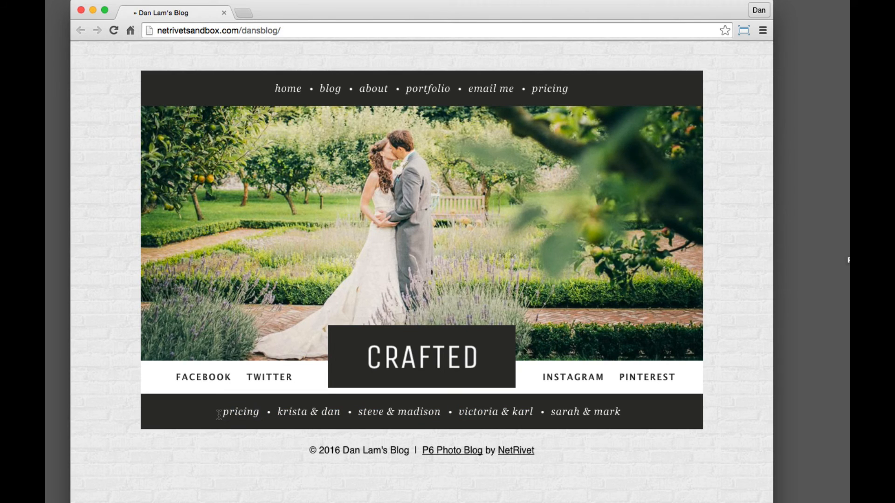
{"action": "mouse_move", "coordinate": [635, 419]}
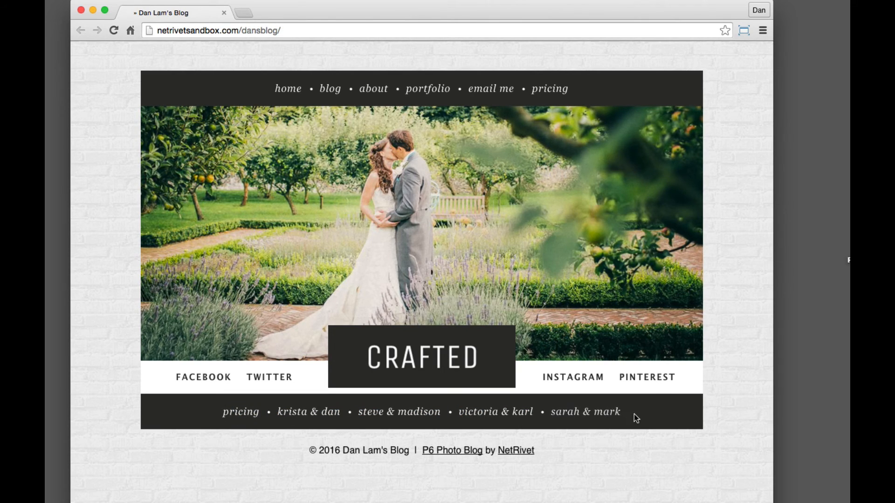
{"action": "mouse_move", "coordinate": [237, 383]}
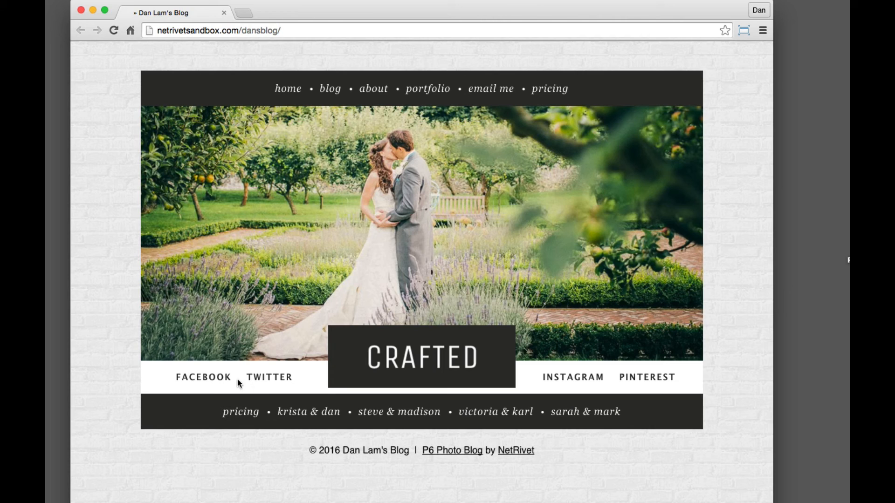
{"action": "mouse_move", "coordinate": [428, 88]}
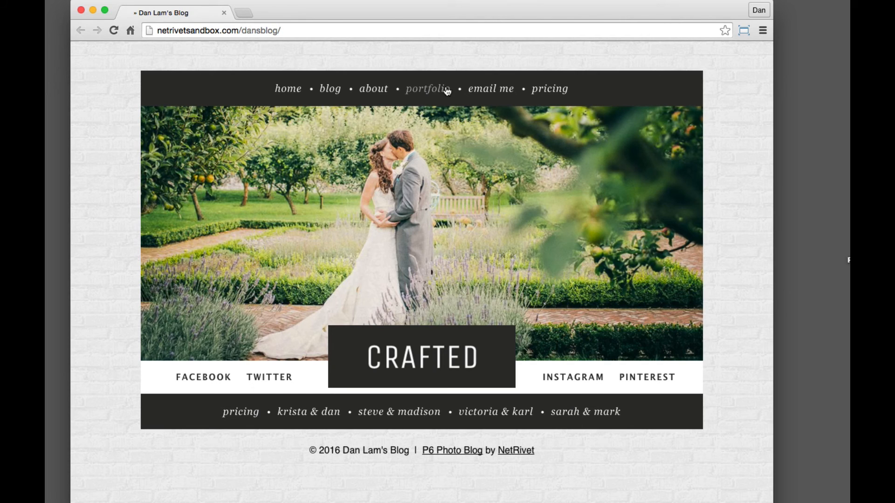
{"action": "mouse_move", "coordinate": [428, 89]}
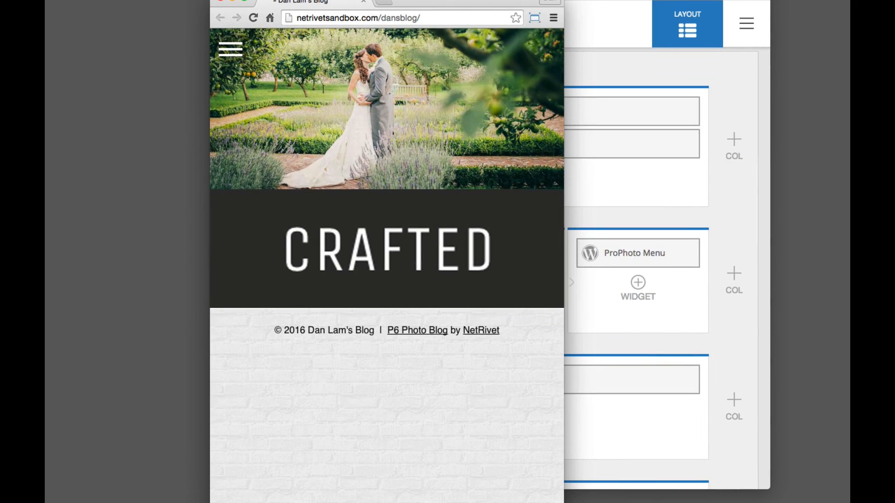
Open and close the live site's mobile menu, then return to the customizer.
{"action": "left_click", "coordinate": [230, 49]}
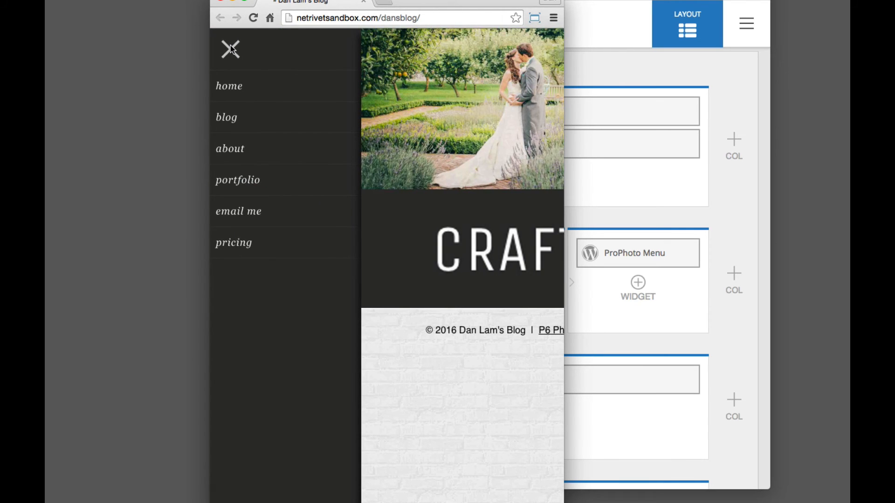
{"action": "left_click", "coordinate": [230, 49]}
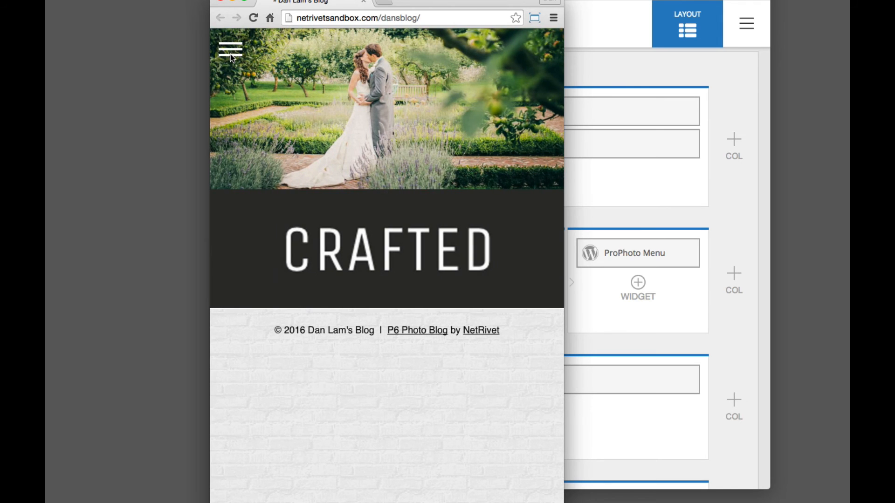
{"action": "mouse_move", "coordinate": [234, 60]}
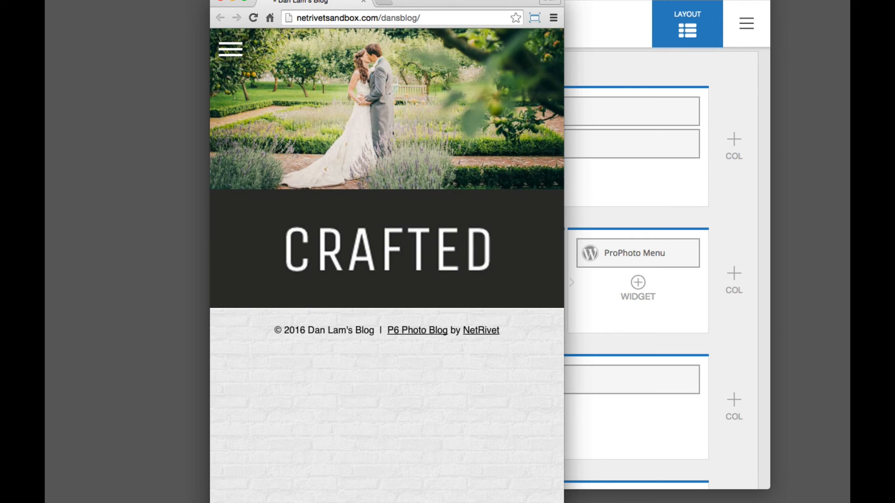
{"action": "left_click", "coordinate": [230, 49]}
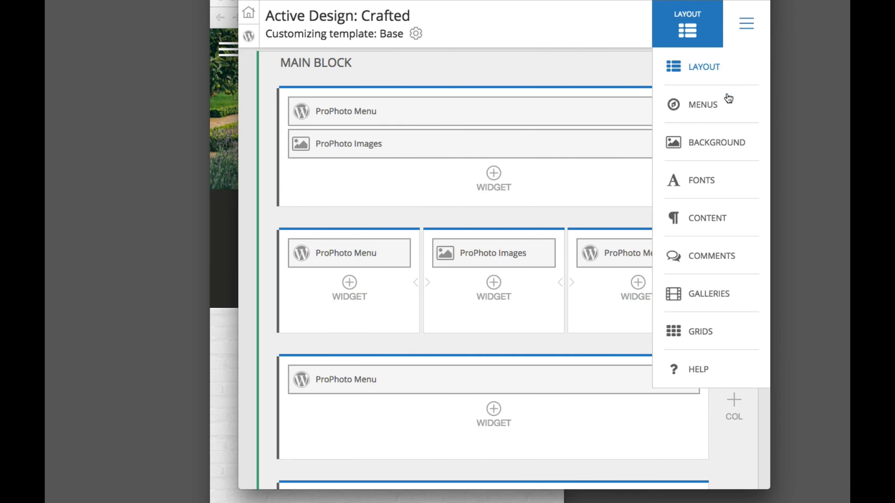
In Responsive Settings, keep Default Base as the mobile menu shown only on small screens.
{"action": "left_click", "coordinate": [702, 105]}
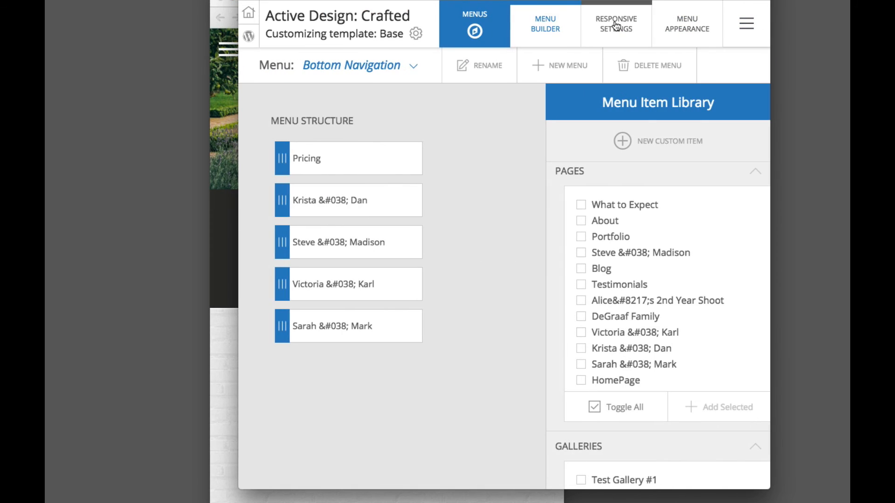
{"action": "left_click", "coordinate": [615, 24]}
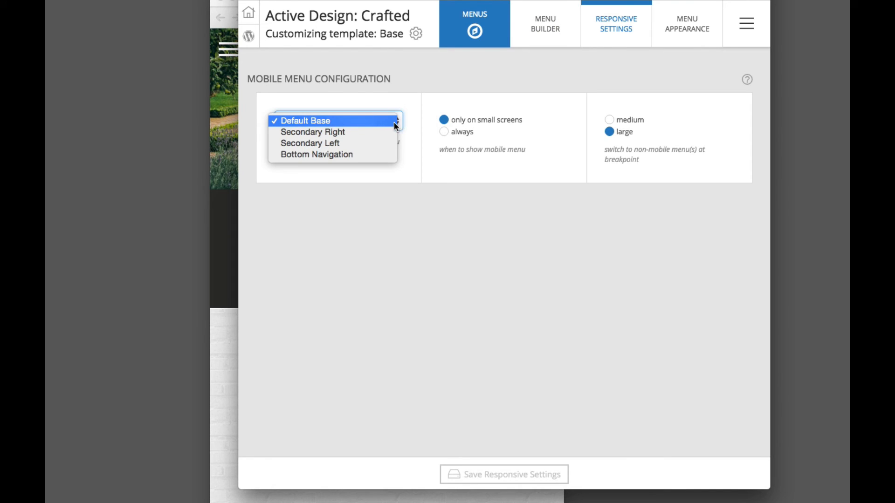
{"action": "mouse_move", "coordinate": [364, 124]}
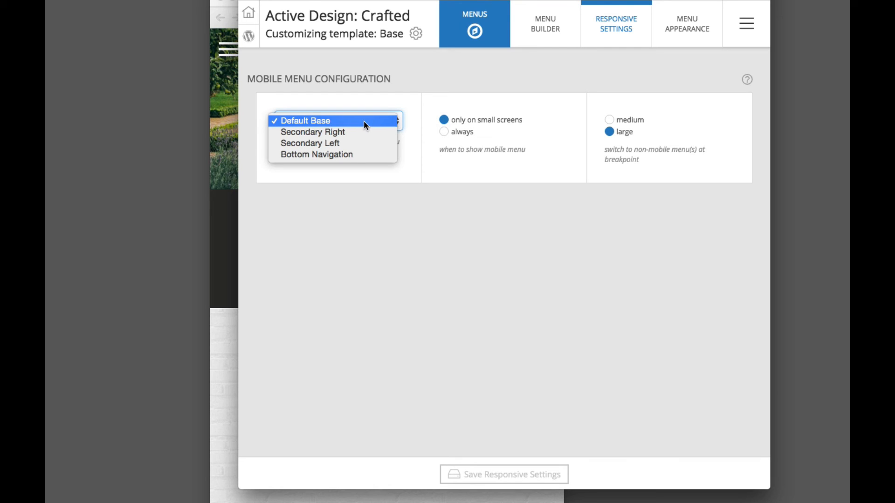
{"action": "left_click", "coordinate": [305, 121]}
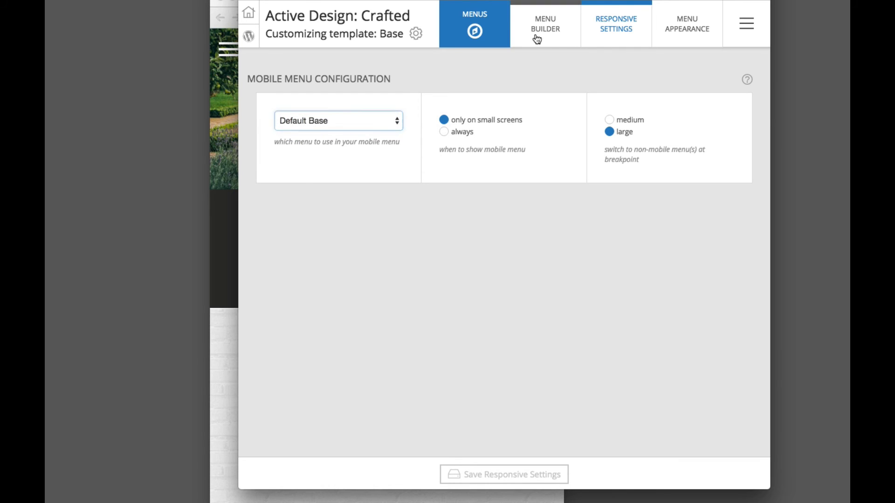
Check the mobile menu on the live site in Chrome and return to the responsive settings.
{"action": "left_click", "coordinate": [544, 24]}
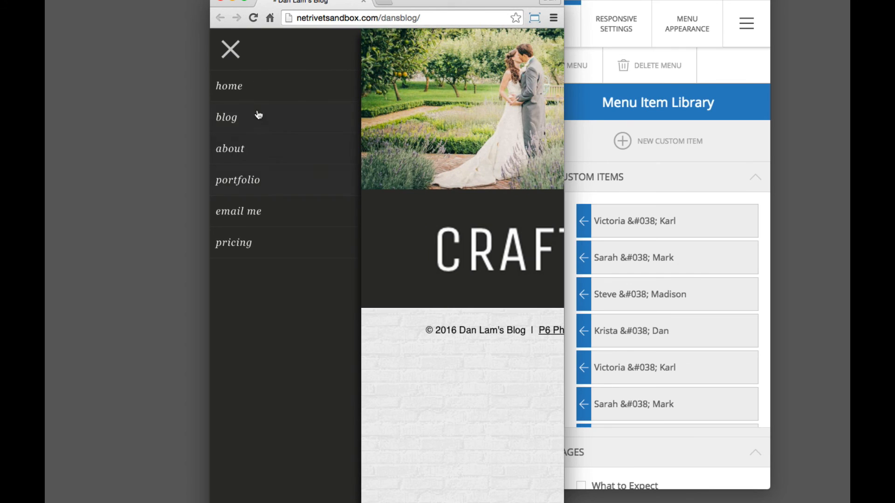
{"action": "left_click", "coordinate": [229, 50]}
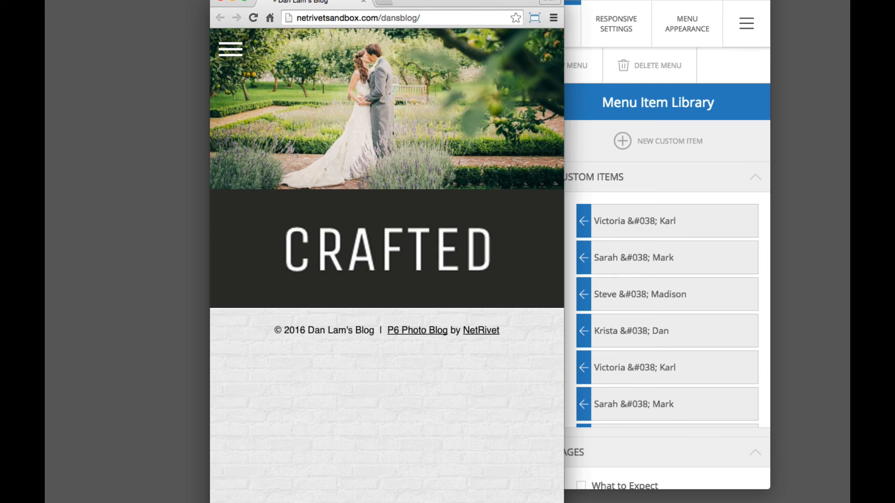
{"action": "left_click", "coordinate": [617, 24]}
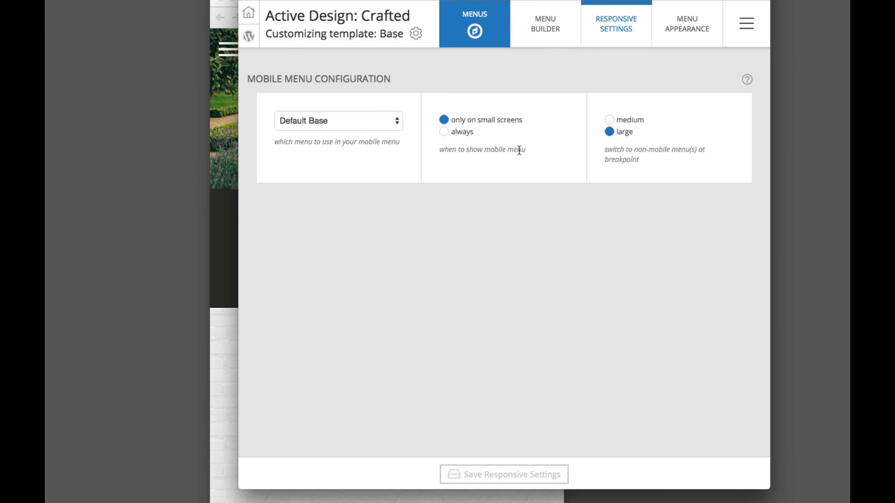
{"action": "mouse_move", "coordinate": [224, 74]}
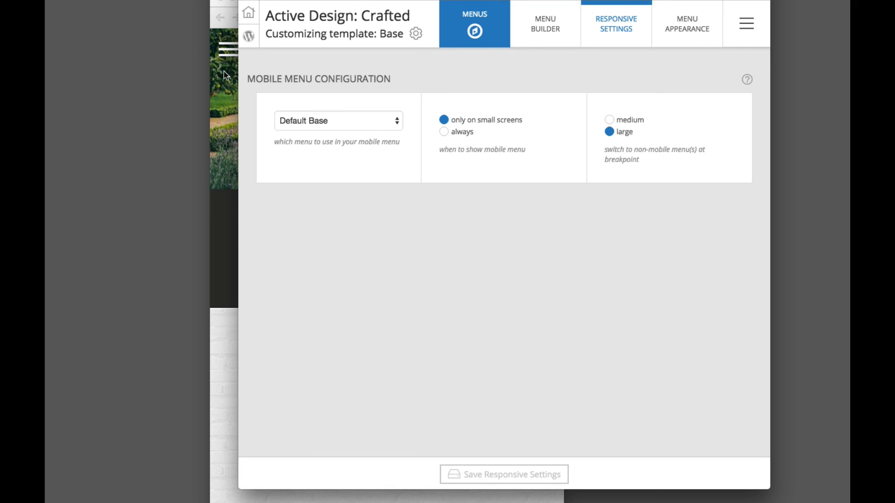
{"action": "mouse_move", "coordinate": [459, 136]}
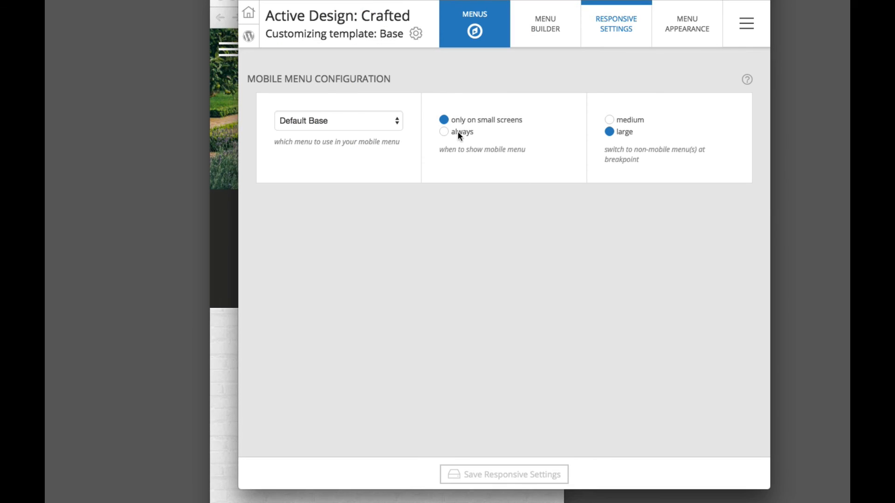
{"action": "mouse_move", "coordinate": [527, 125]}
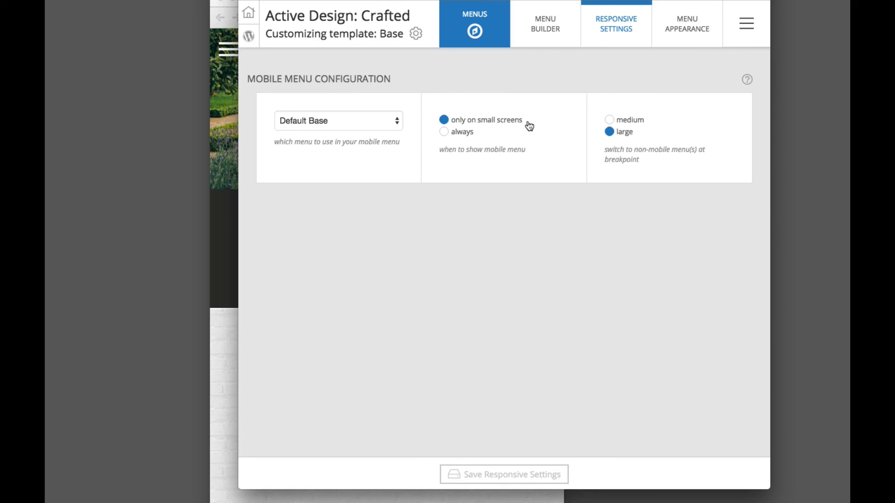
{"action": "mouse_move", "coordinate": [631, 143]}
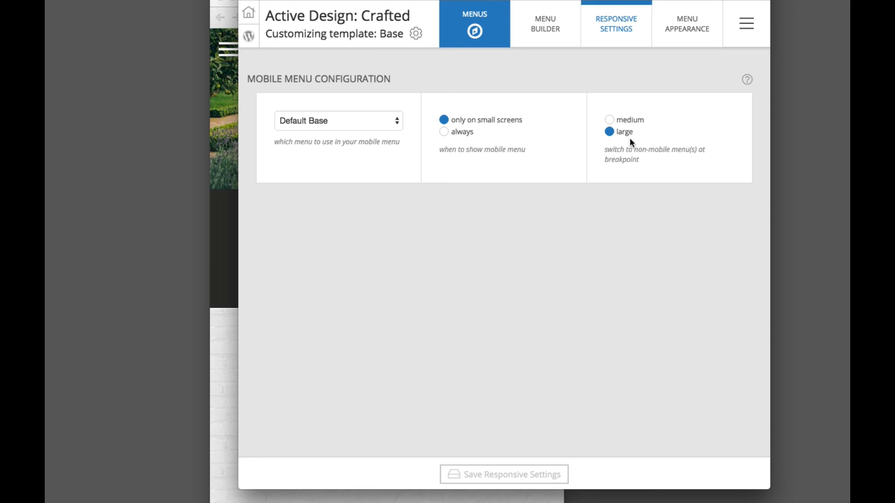
{"action": "mouse_move", "coordinate": [632, 132]}
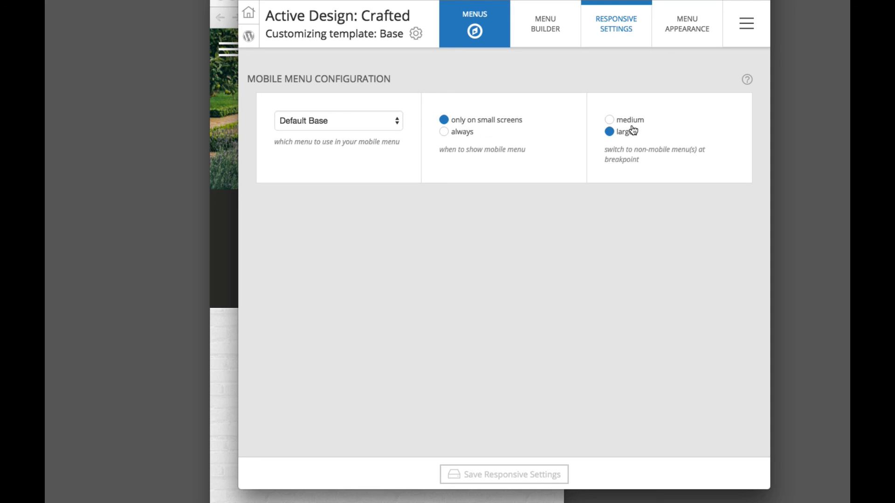
{"action": "mouse_move", "coordinate": [227, 89]}
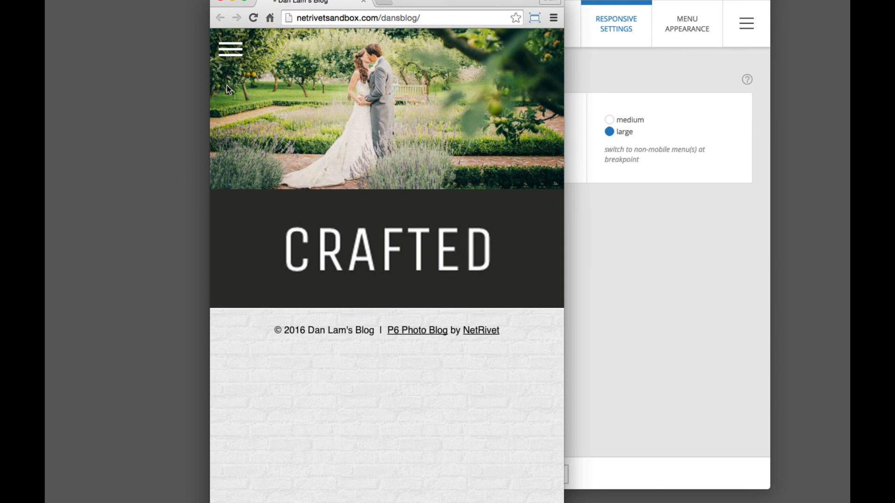
Review the Default Base menu items in Menu Builder, then return to the Layout editor.
{"action": "left_click", "coordinate": [745, 22]}
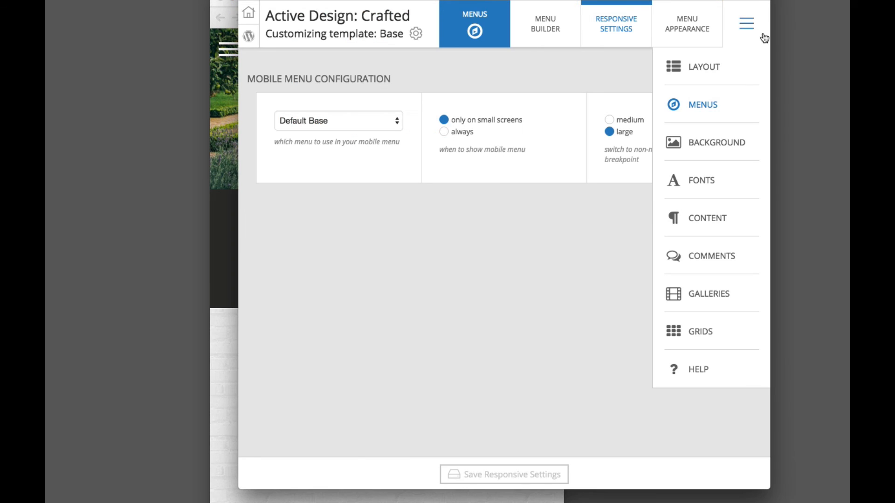
{"action": "mouse_move", "coordinate": [714, 111]}
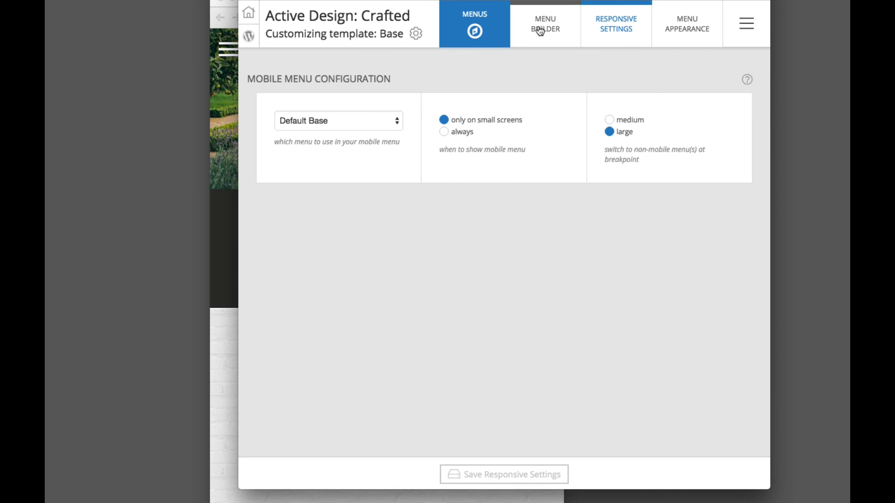
{"action": "left_click", "coordinate": [544, 25]}
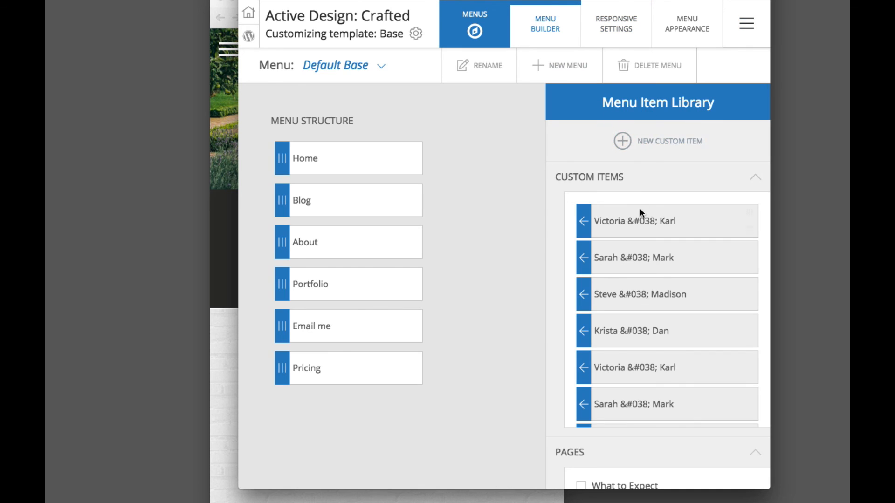
{"action": "mouse_move", "coordinate": [436, 173]}
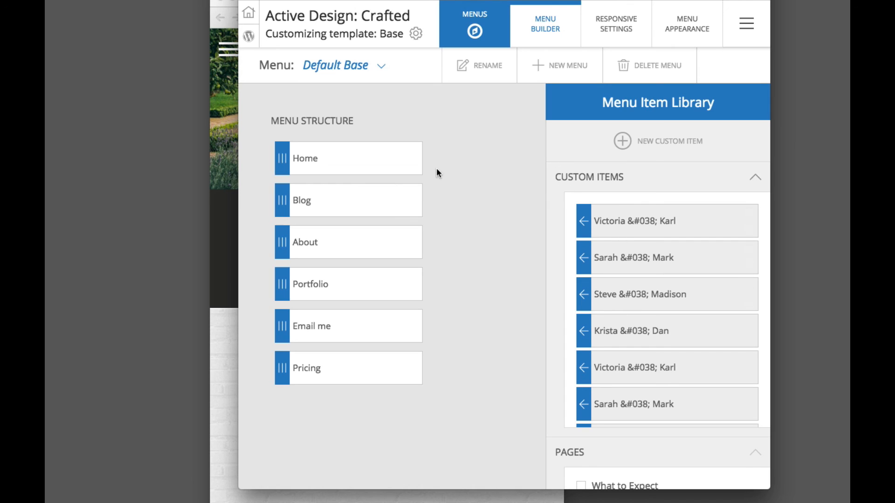
{"action": "mouse_move", "coordinate": [367, 199]}
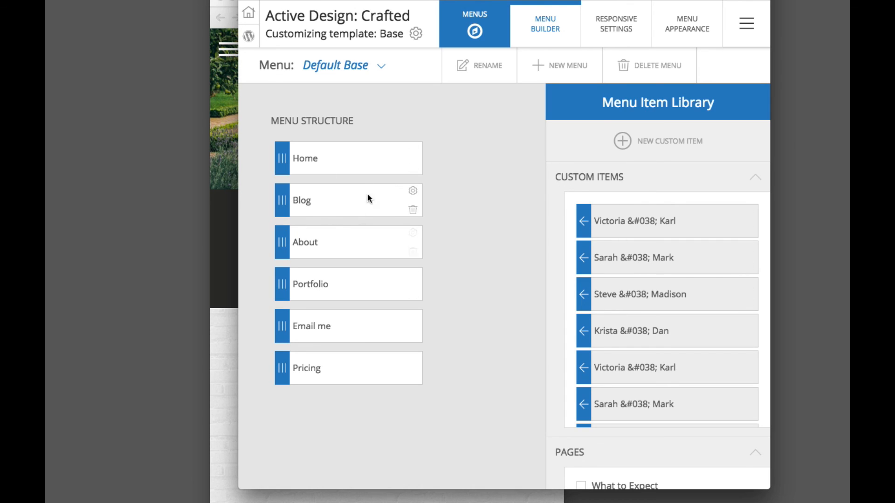
{"action": "mouse_move", "coordinate": [285, 179]}
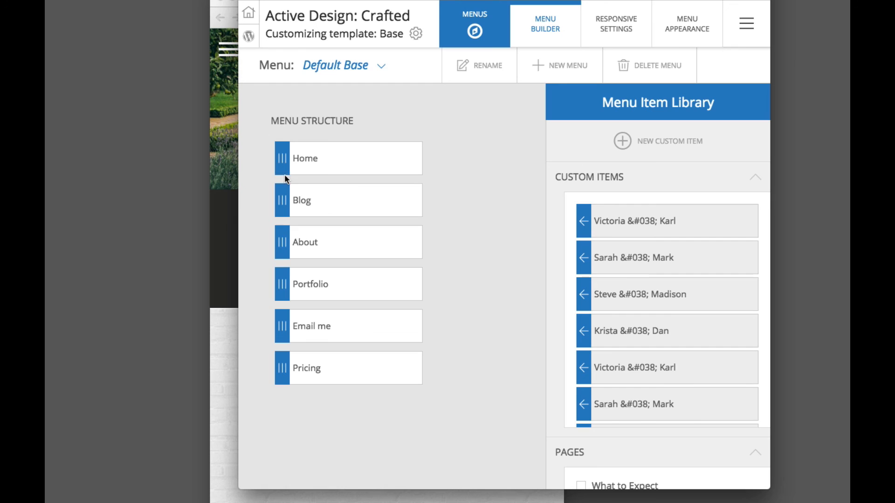
{"action": "left_click", "coordinate": [746, 24]}
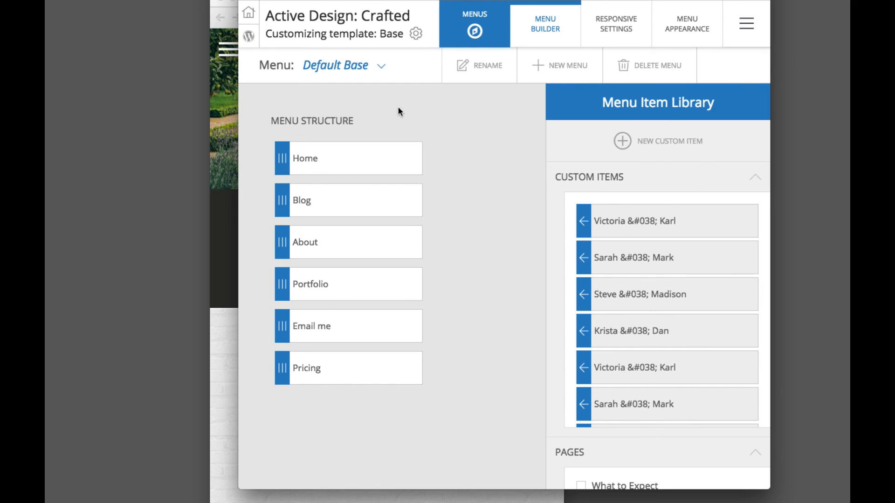
{"action": "left_click", "coordinate": [687, 24]}
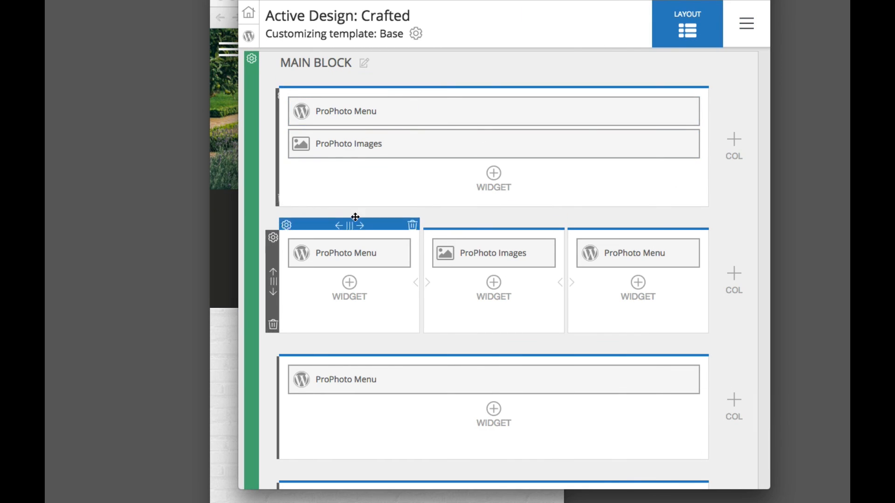
{"action": "mouse_move", "coordinate": [420, 273]}
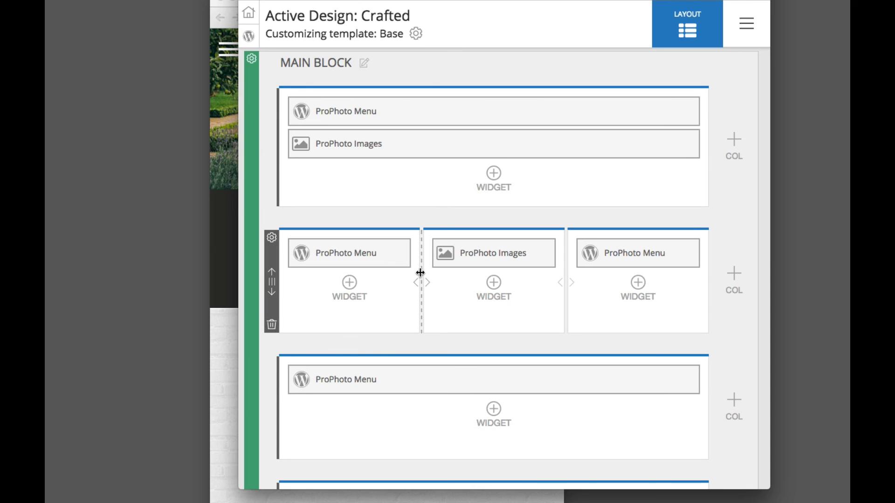